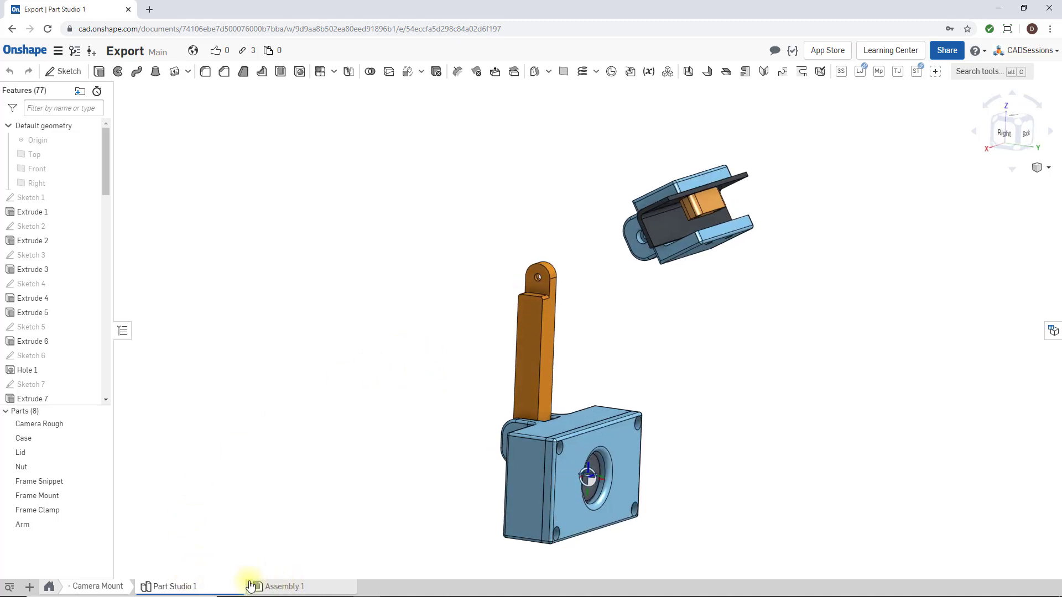
Step: Preview the camera-mount assembly from another angle, then return to the part studio
left_click(283, 586)
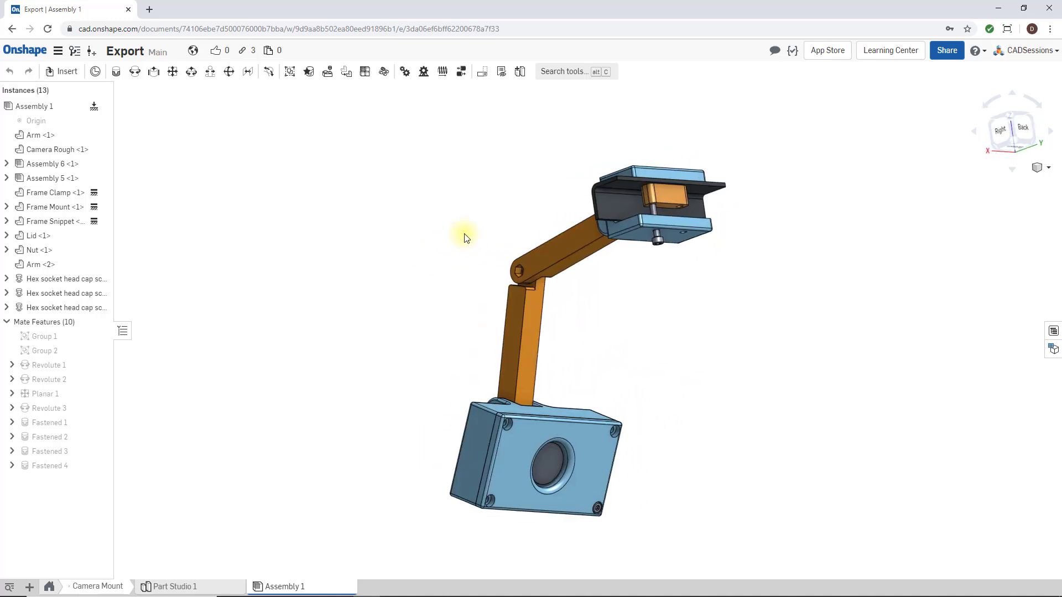
left_click_drag(465, 238, 413, 328)
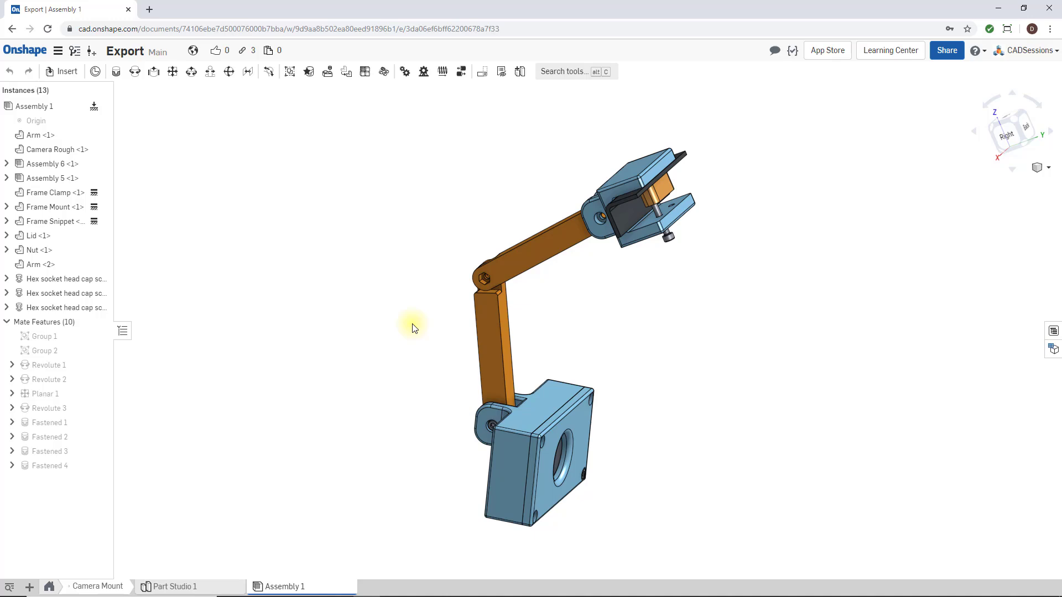
left_click_drag(420, 339, 427, 342)
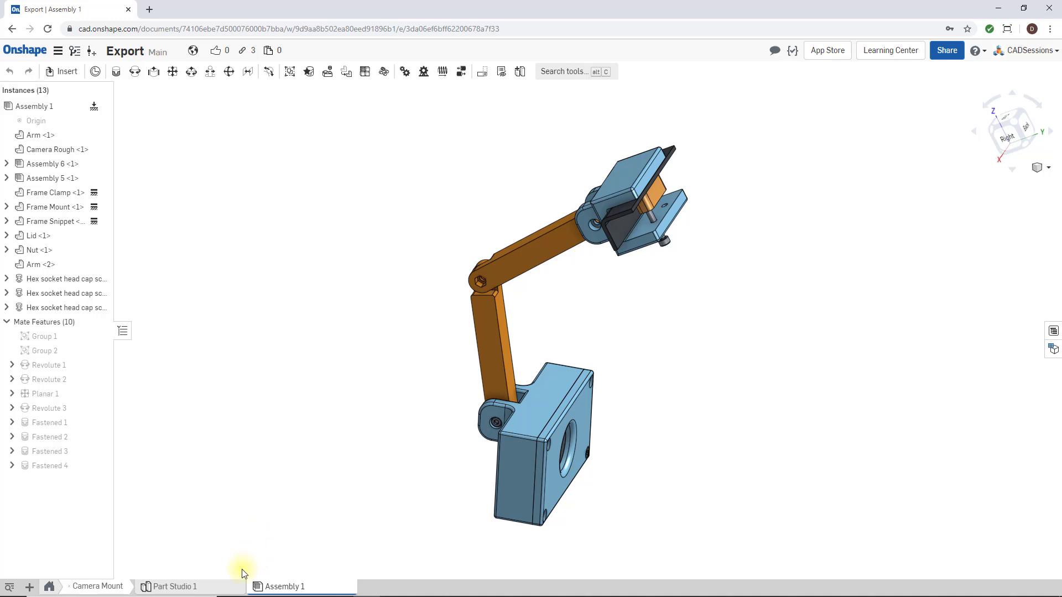
left_click(175, 586)
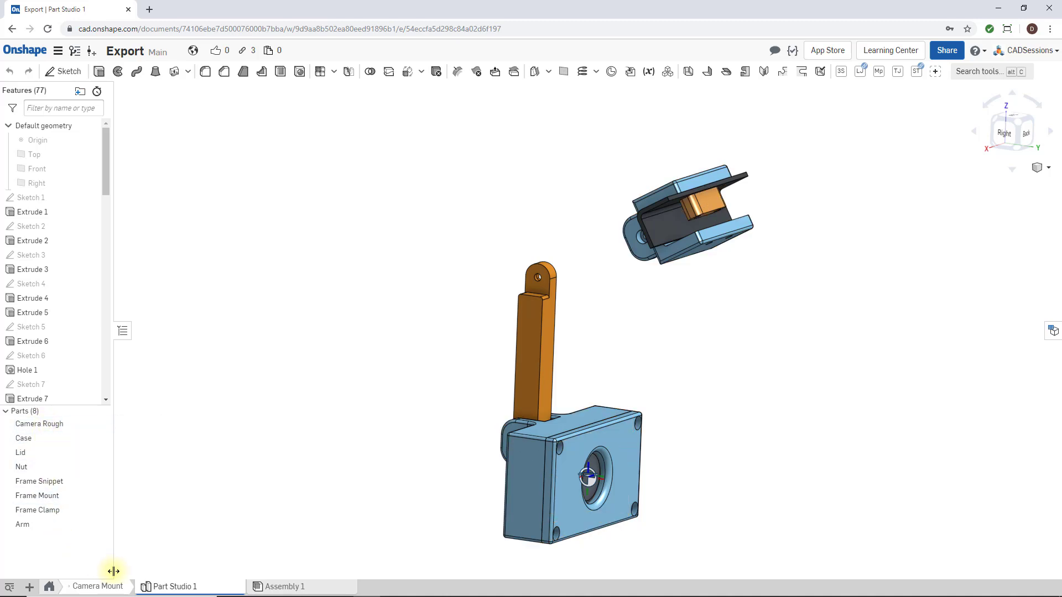
mouse_move(39, 491)
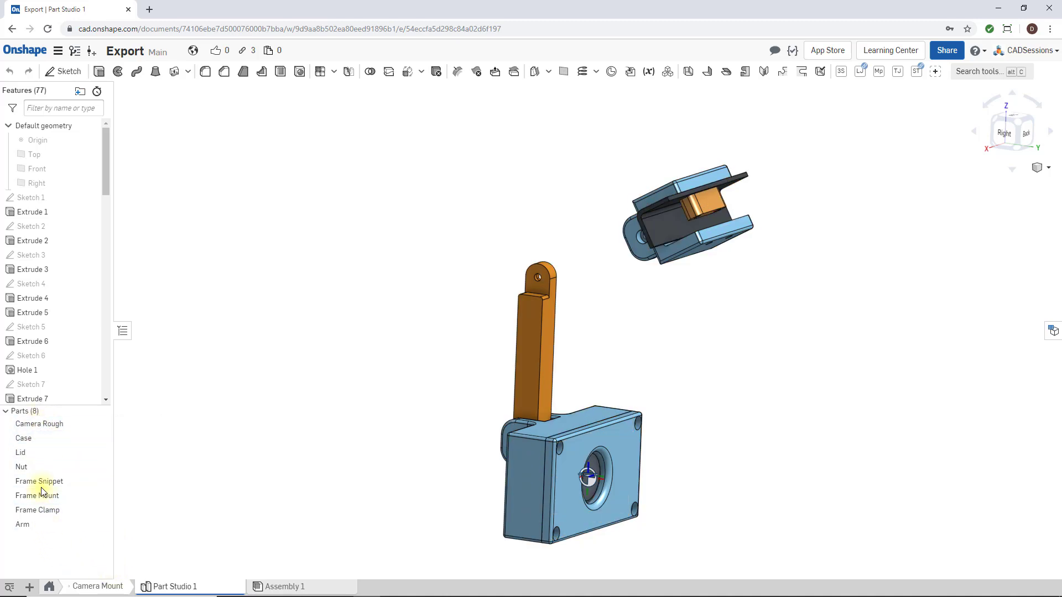
Step: Start exporting Camera Rough, then cancel the export settings and clear the selection
right_click(39, 424)
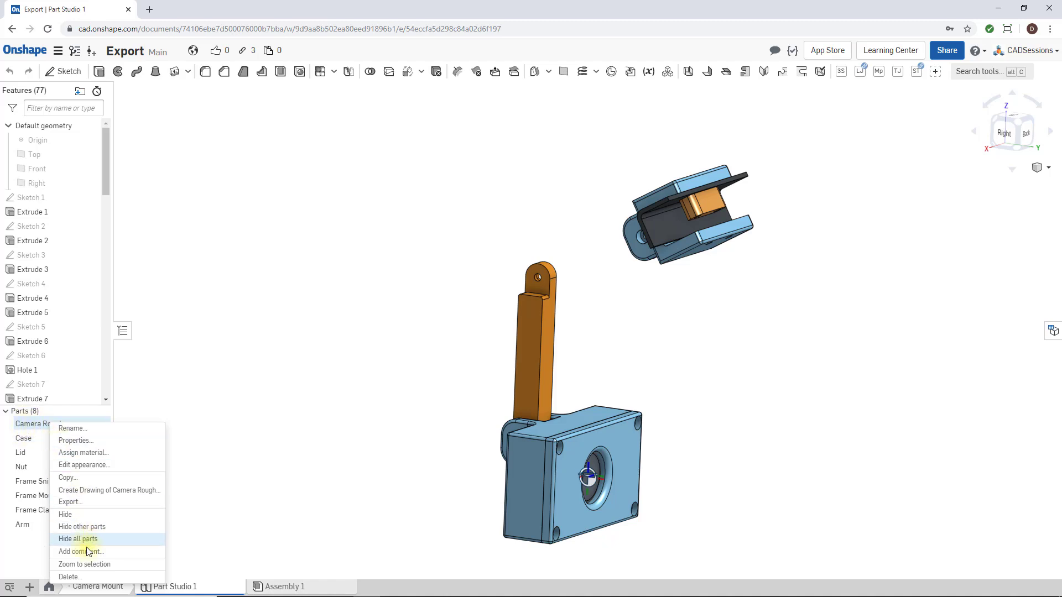
mouse_move(102, 502)
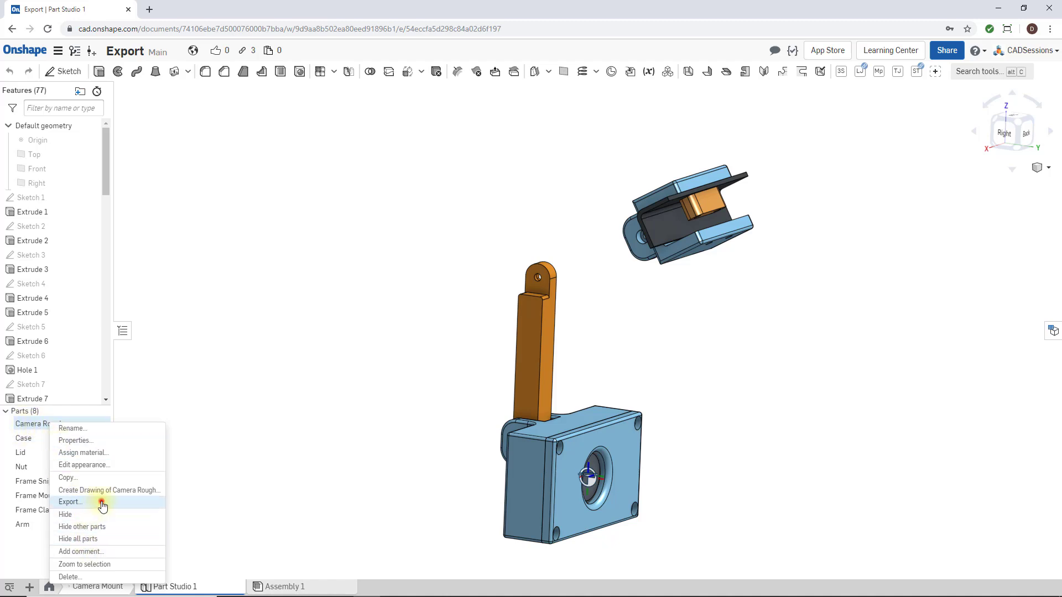
left_click(70, 501)
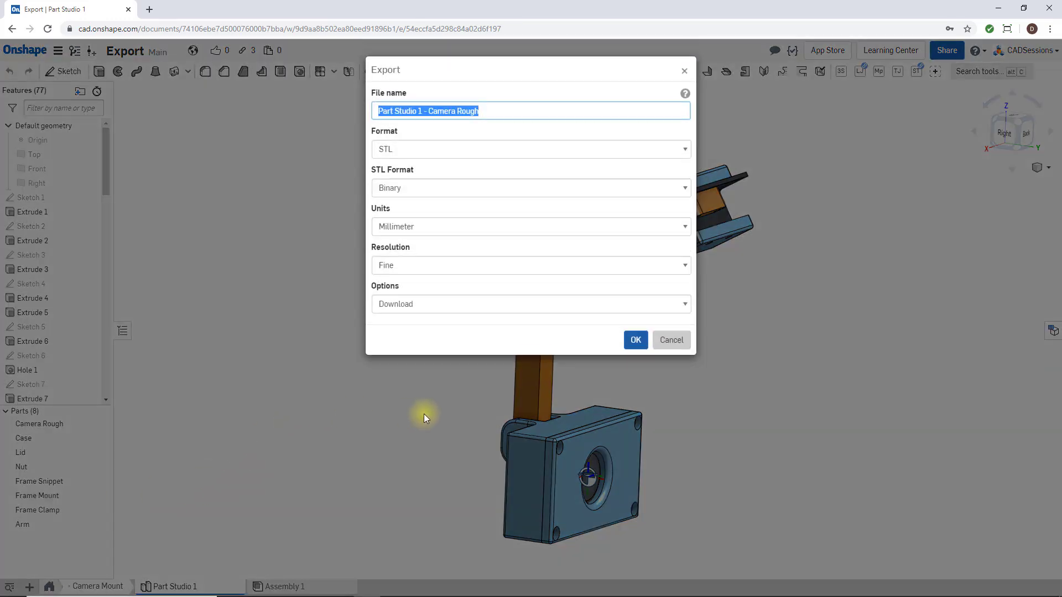
left_click(669, 339)
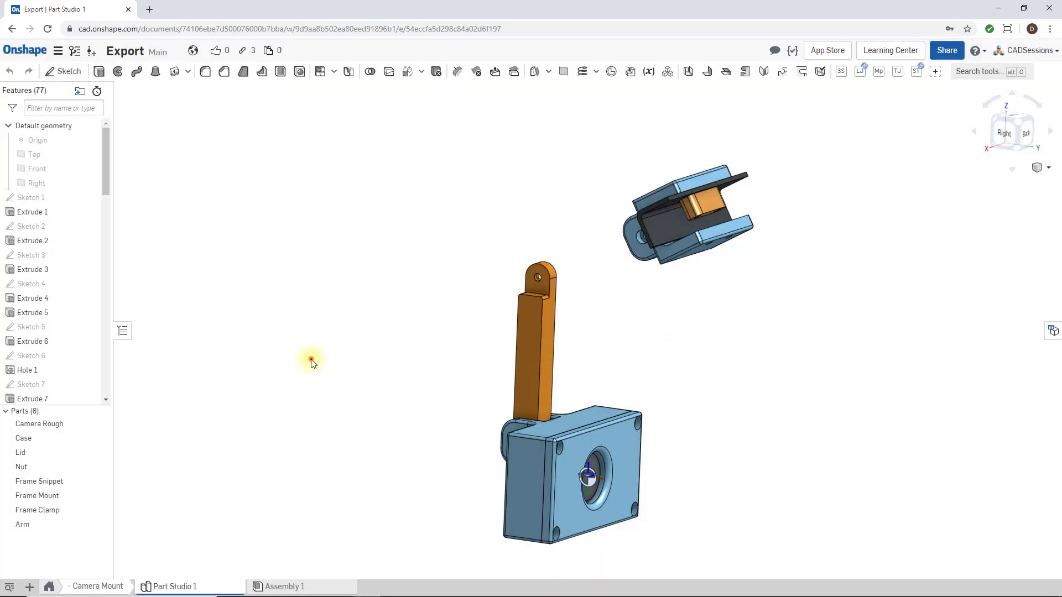
left_click(293, 359)
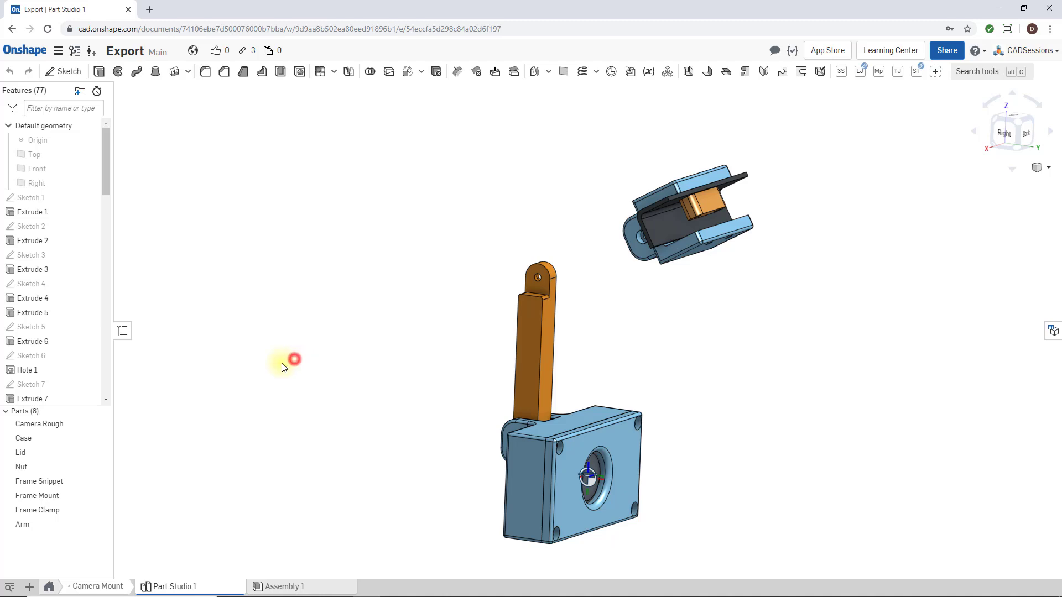
Step: Select the Case and Lid parts, then switch to the Assembly 1 tab
right_click(529, 338)
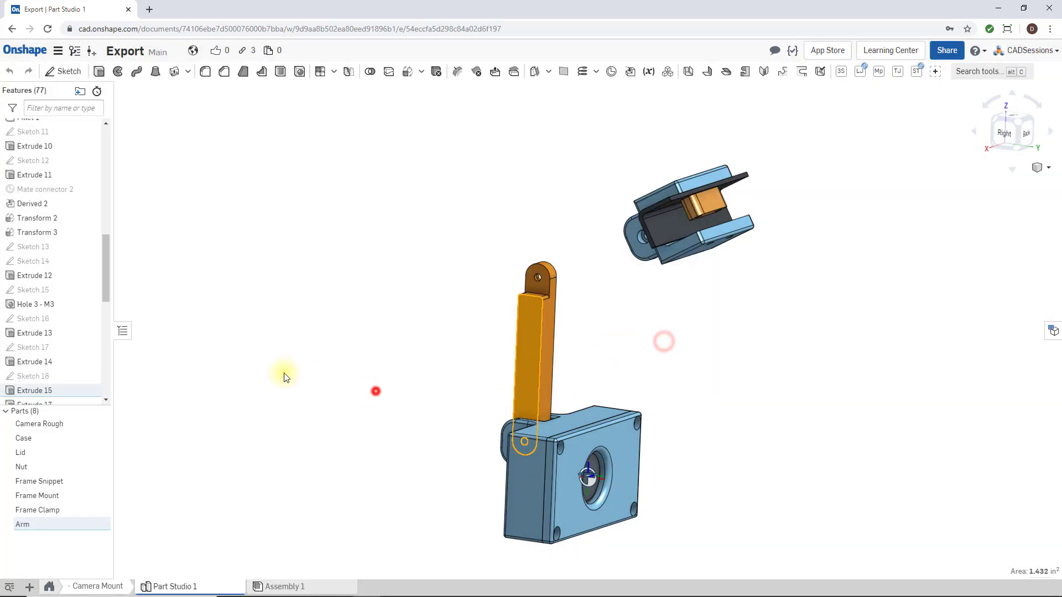
left_click(20, 453)
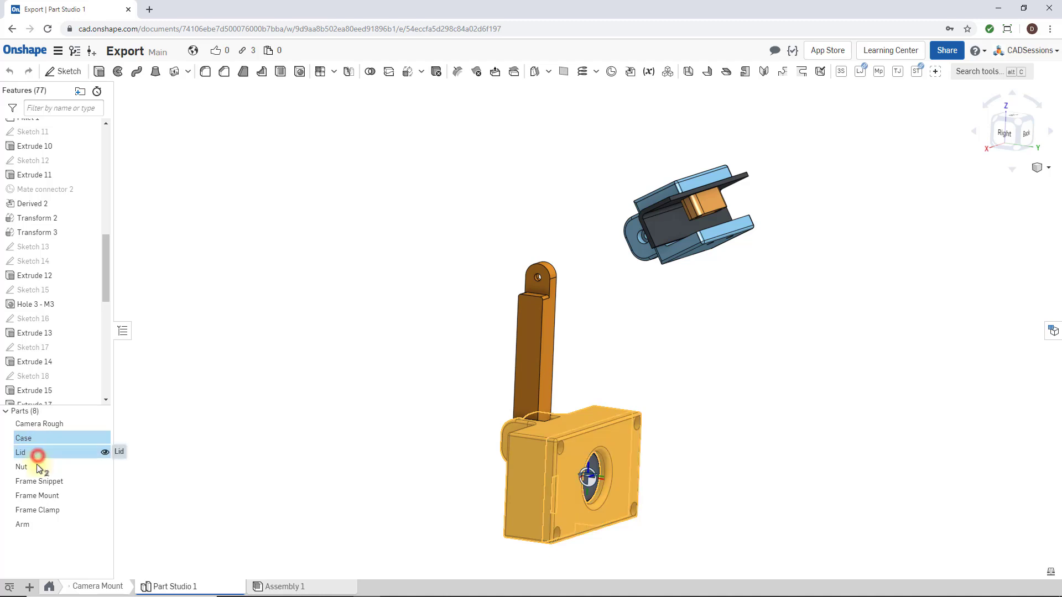
right_click(24, 452)
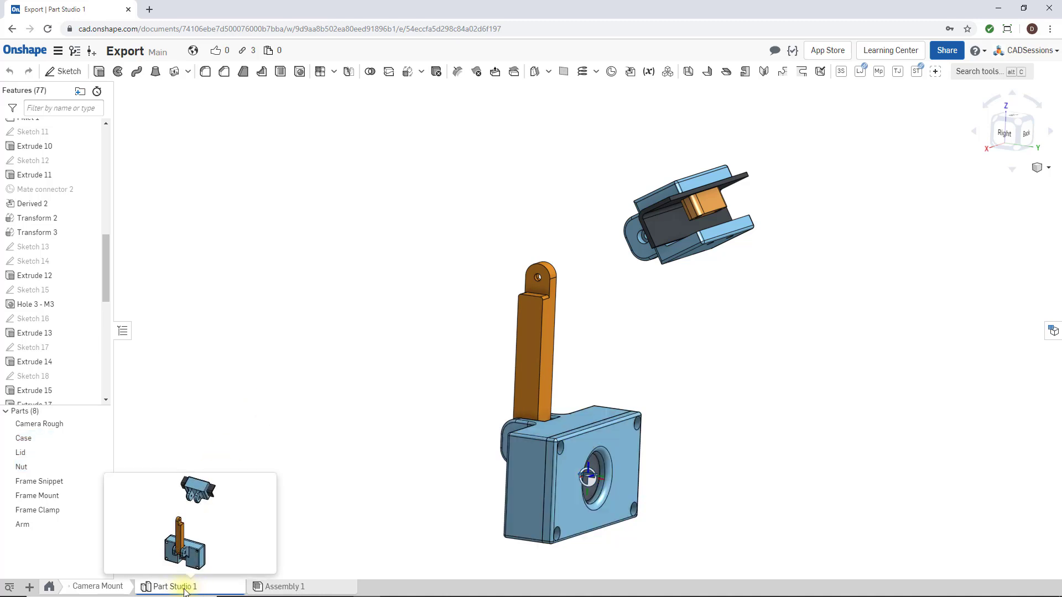
right_click(173, 586)
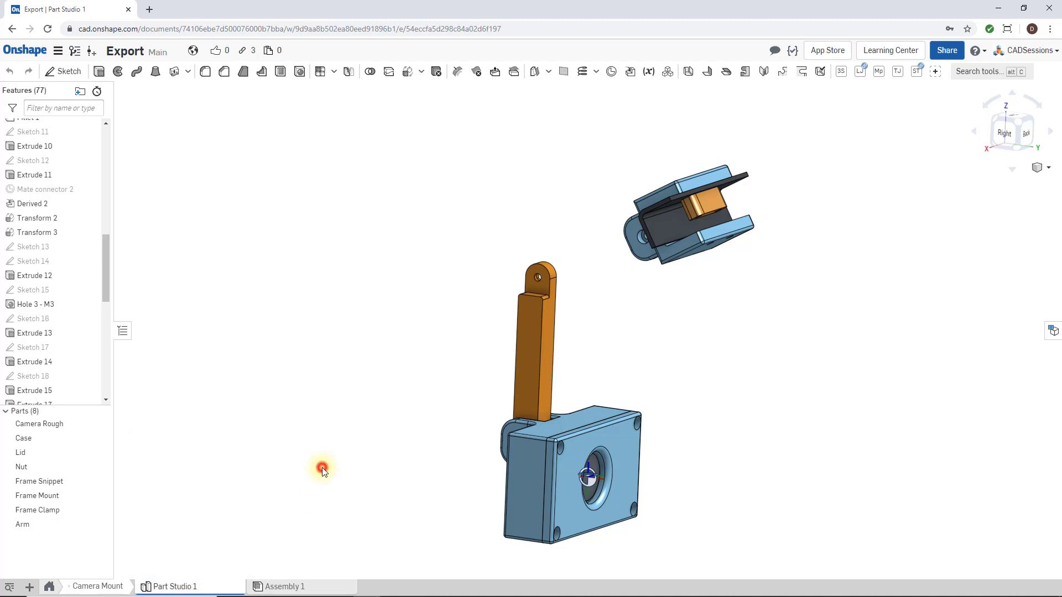
left_click(284, 586)
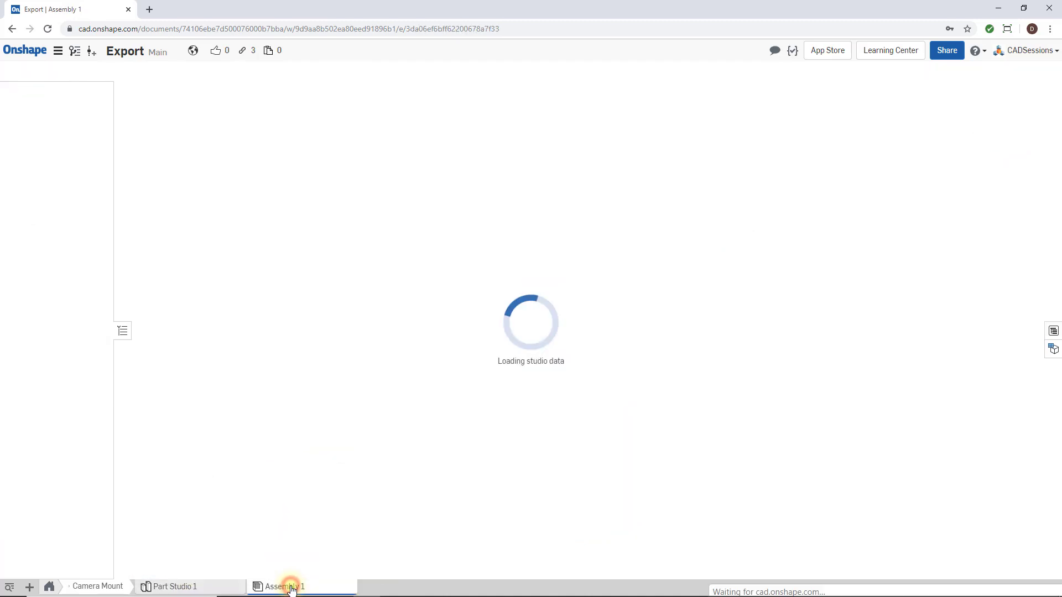
left_click(284, 587)
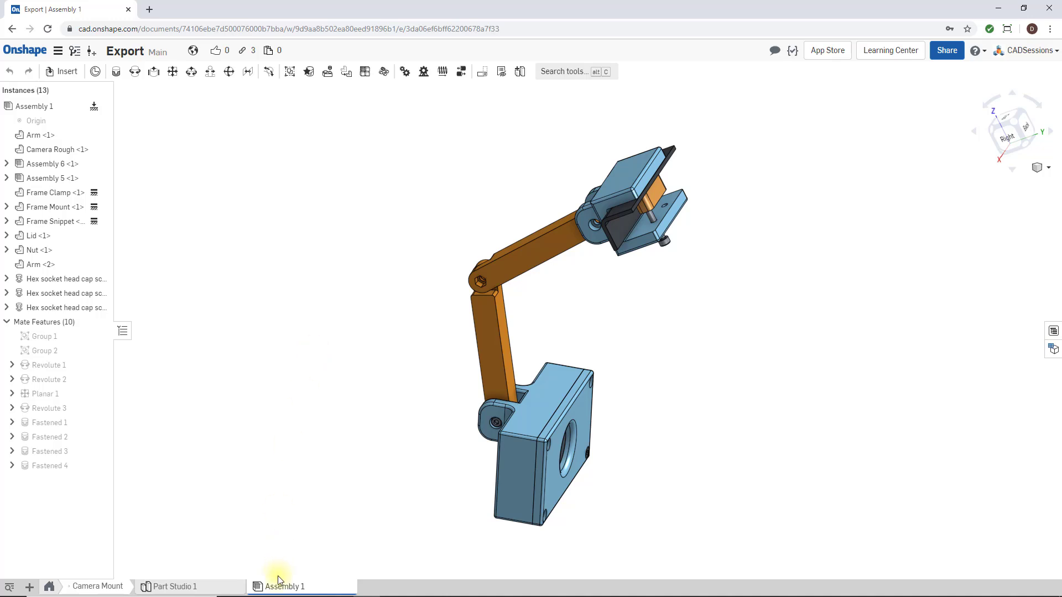
right_click(283, 586)
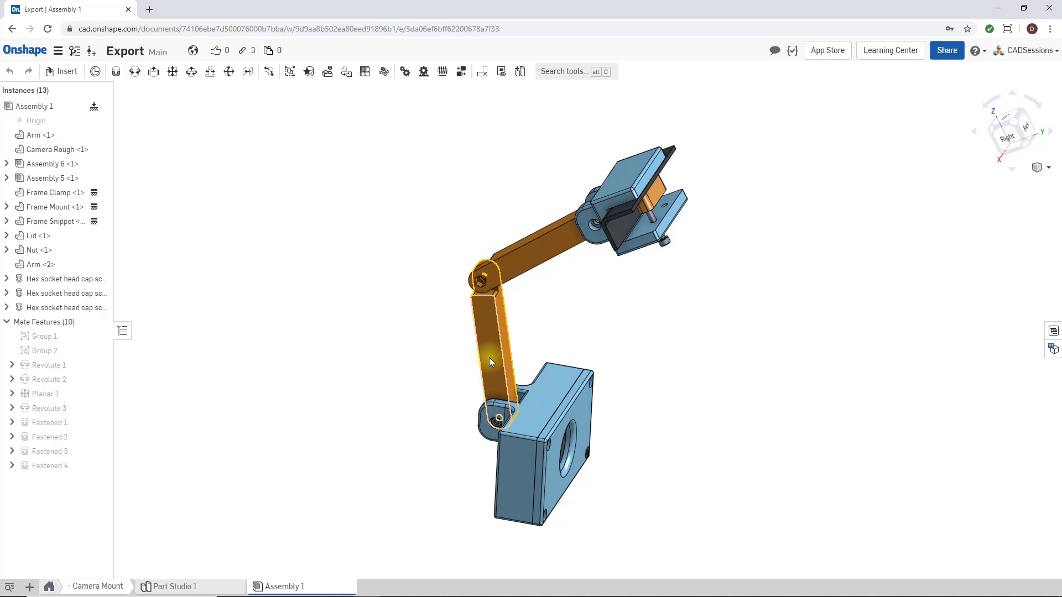
right_click(491, 362)
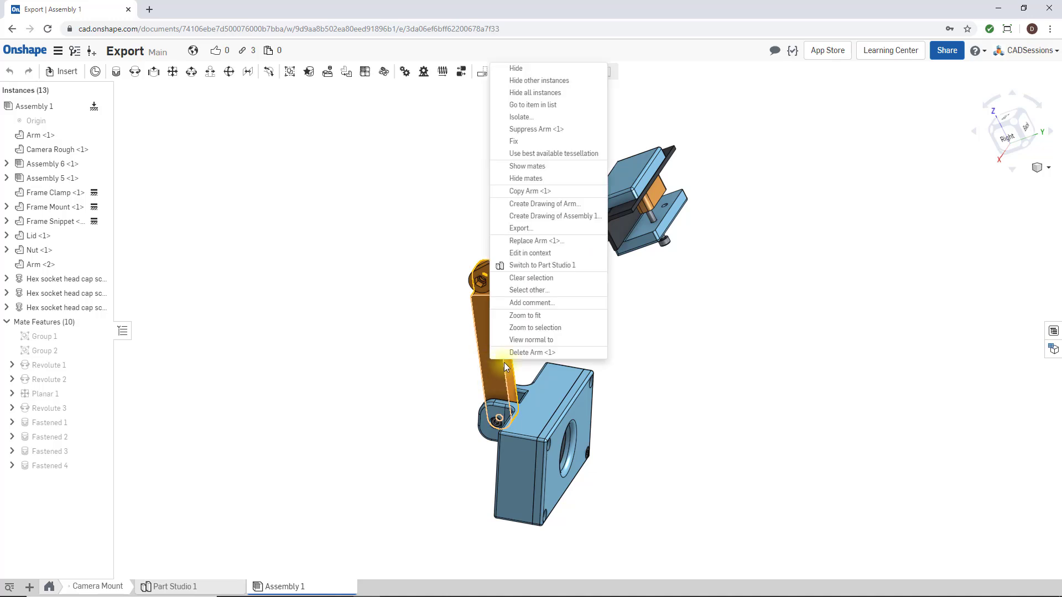
mouse_move(380, 281)
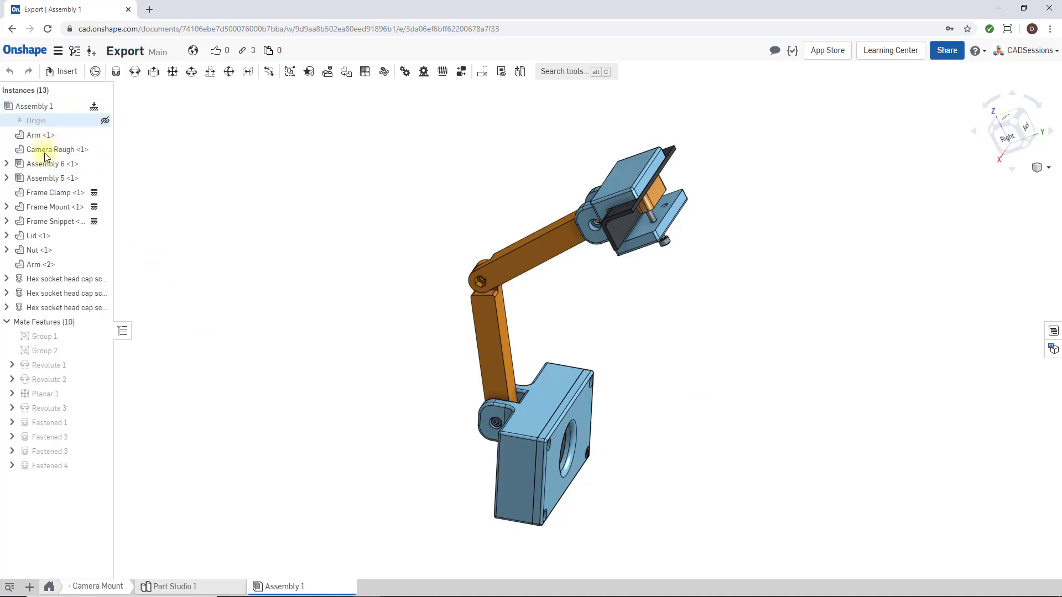
left_click(33, 107)
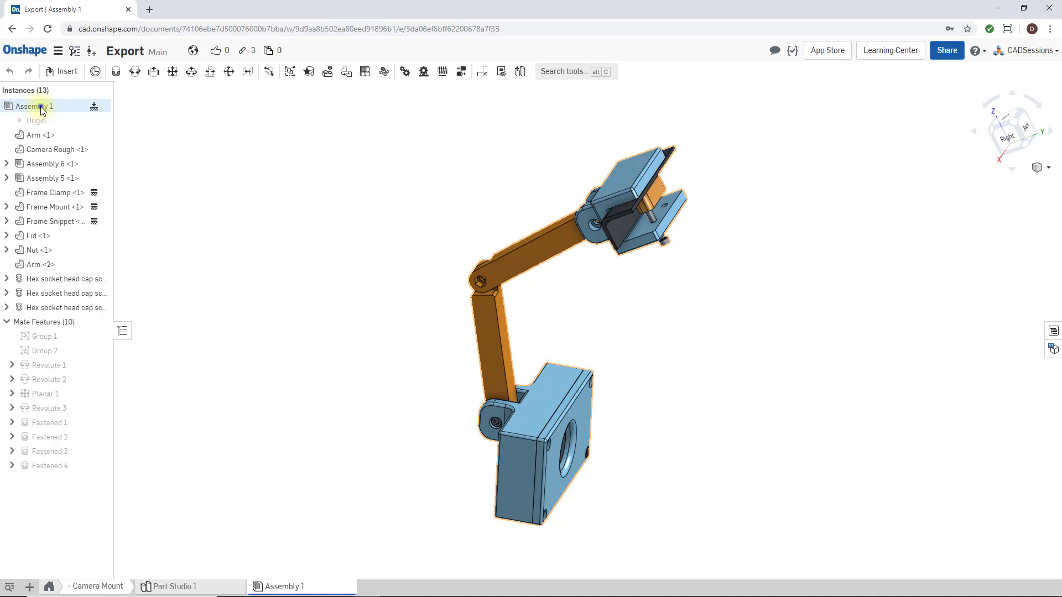
right_click(33, 106)
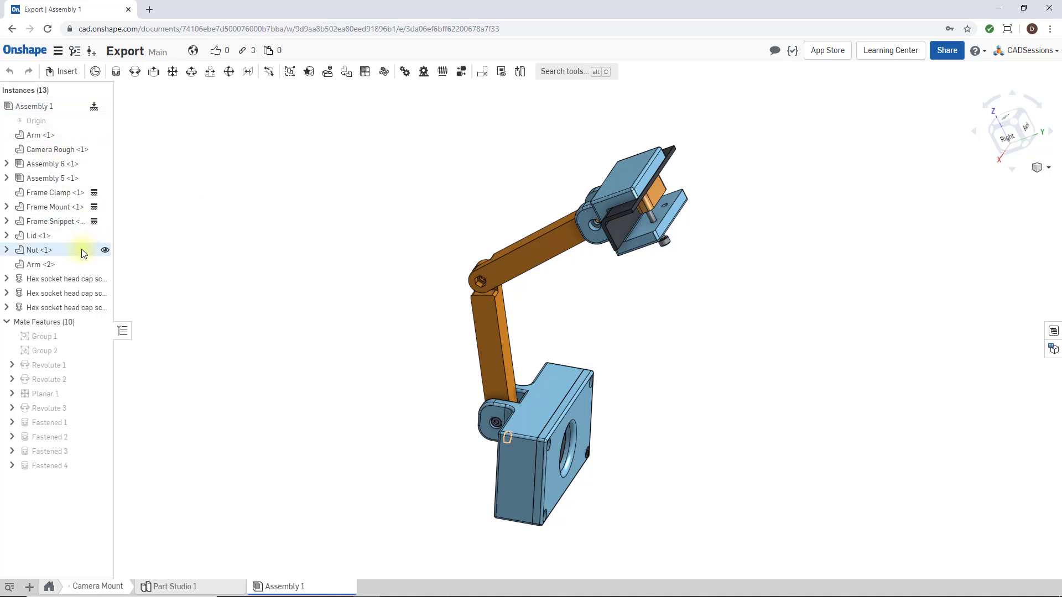
left_click(55, 222)
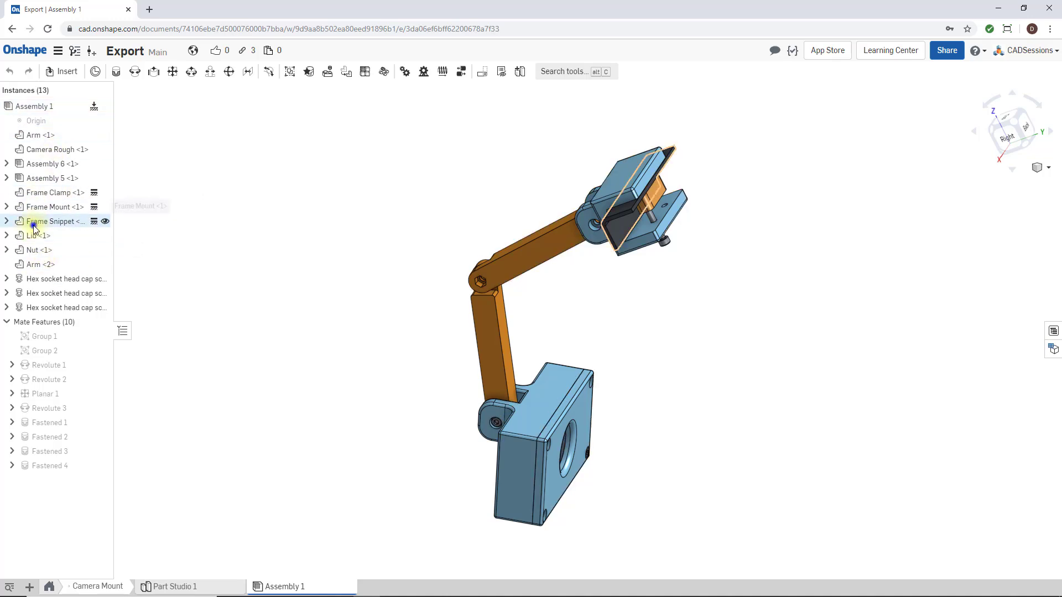
right_click(51, 221)
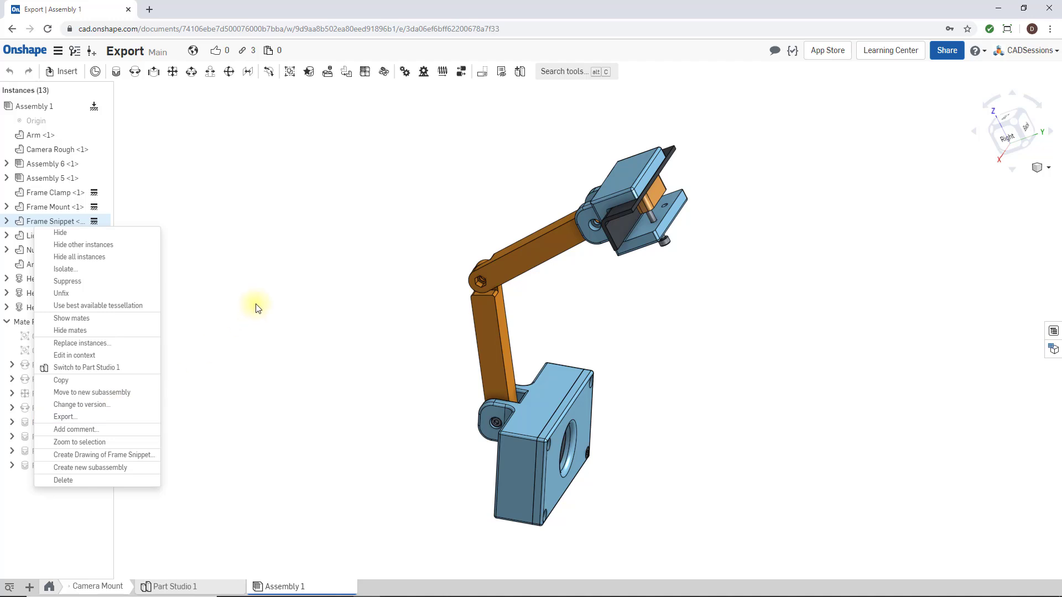
left_click(256, 307)
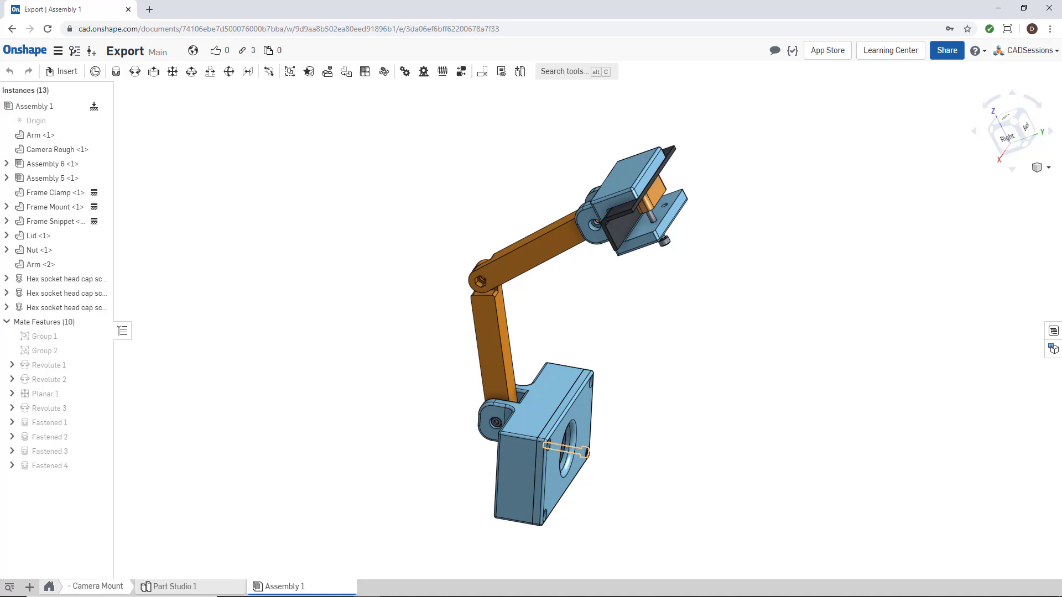
left_click(300, 363)
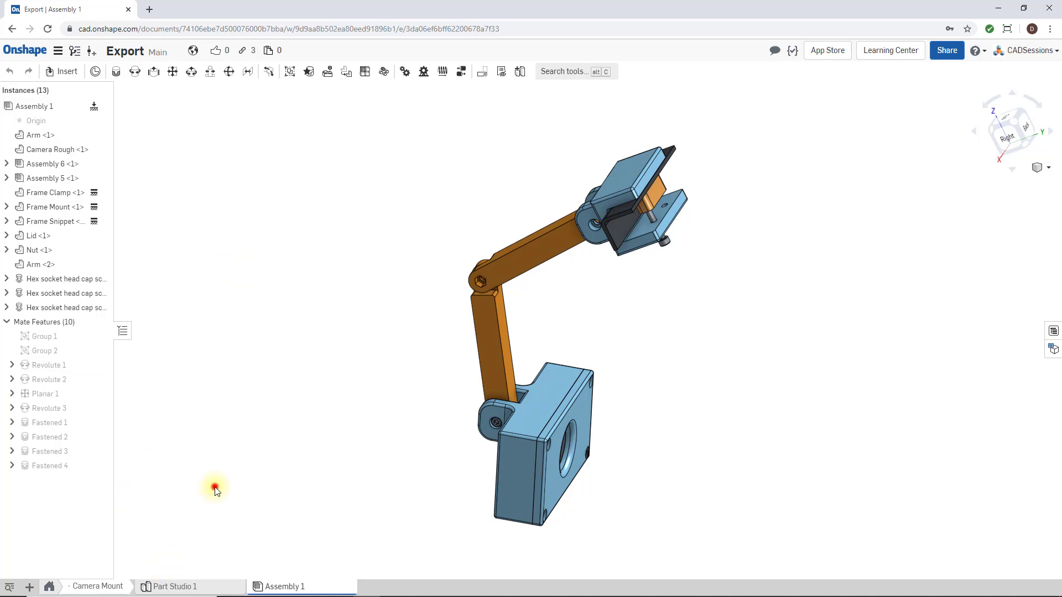
left_click(175, 587)
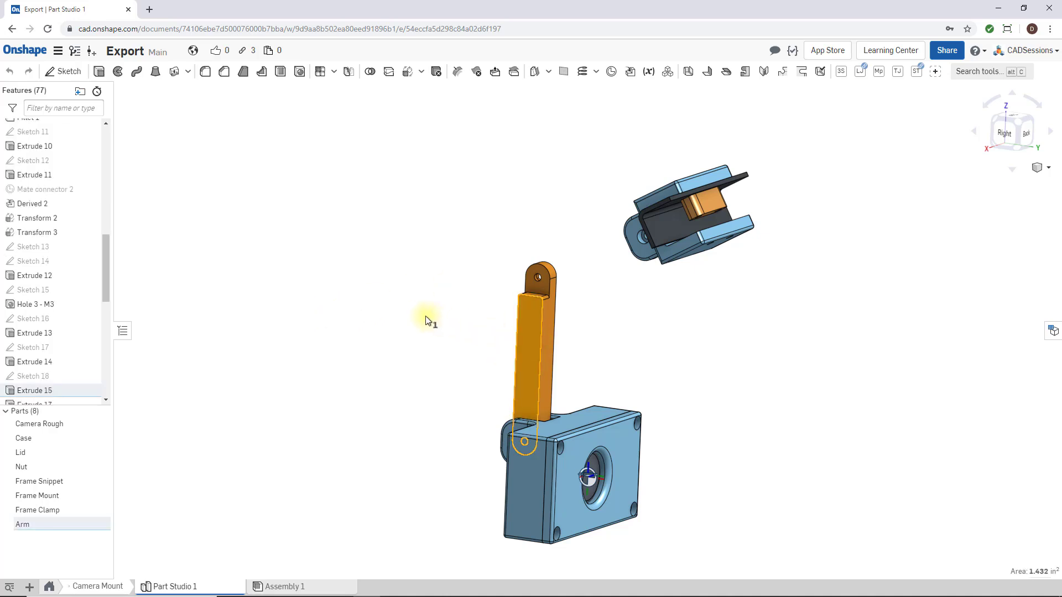
Step: Start an export of the Arm part from its viewport context menu
right_click(532, 345)
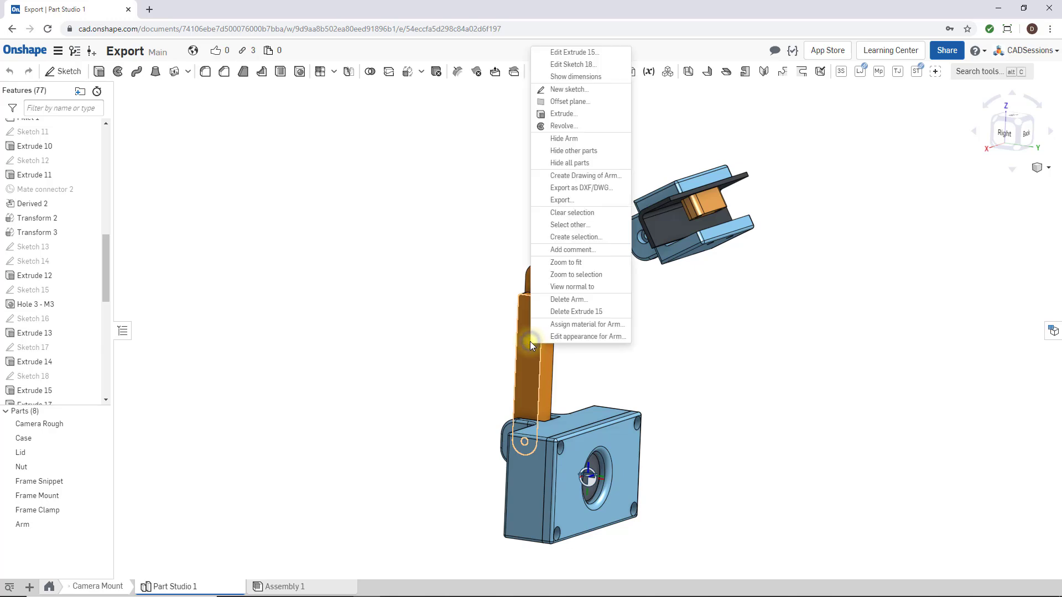
mouse_move(561, 200)
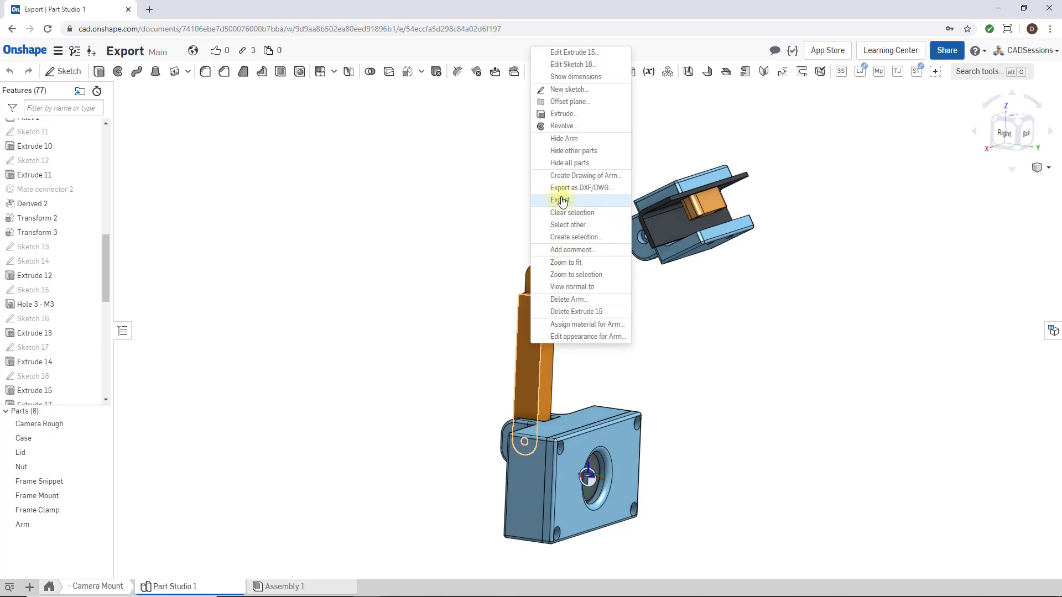
left_click(562, 200)
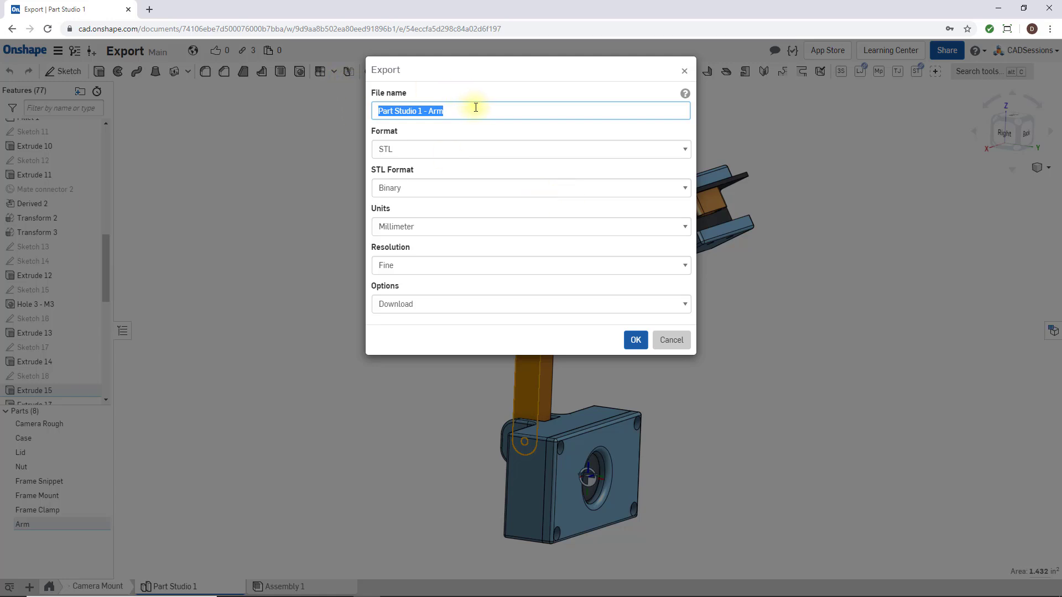
Step: Enter 'Arm' as the export file name and keep STL as the format
type("A")
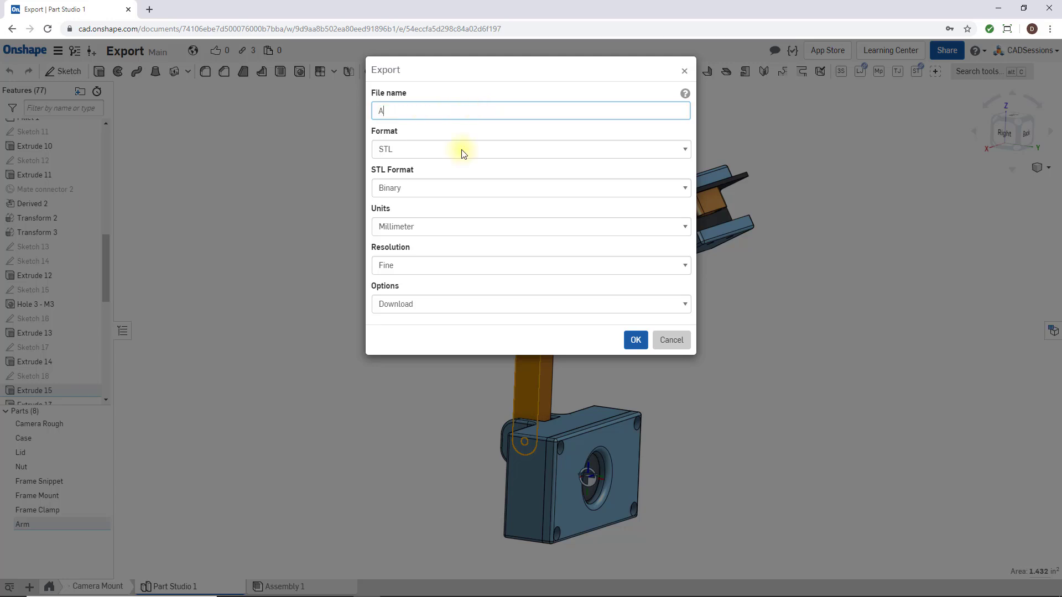
type("rm")
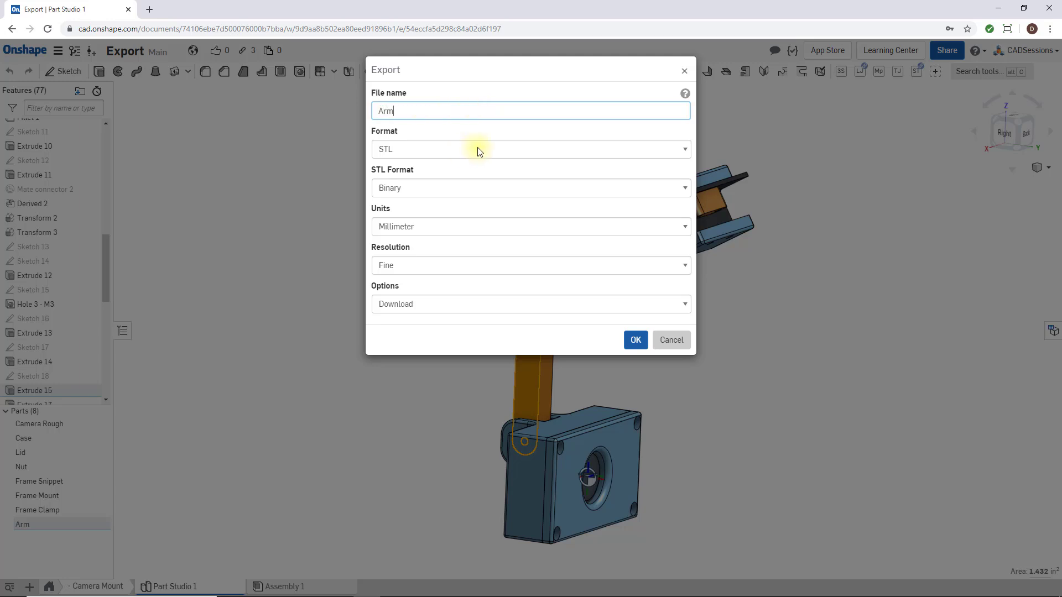
left_click(530, 149)
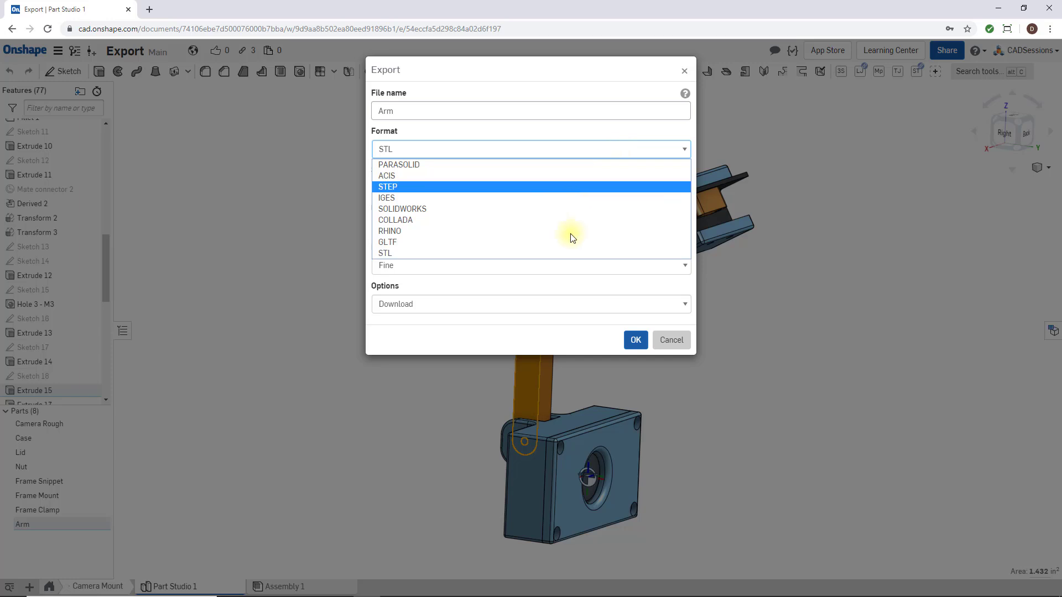
mouse_move(516, 253)
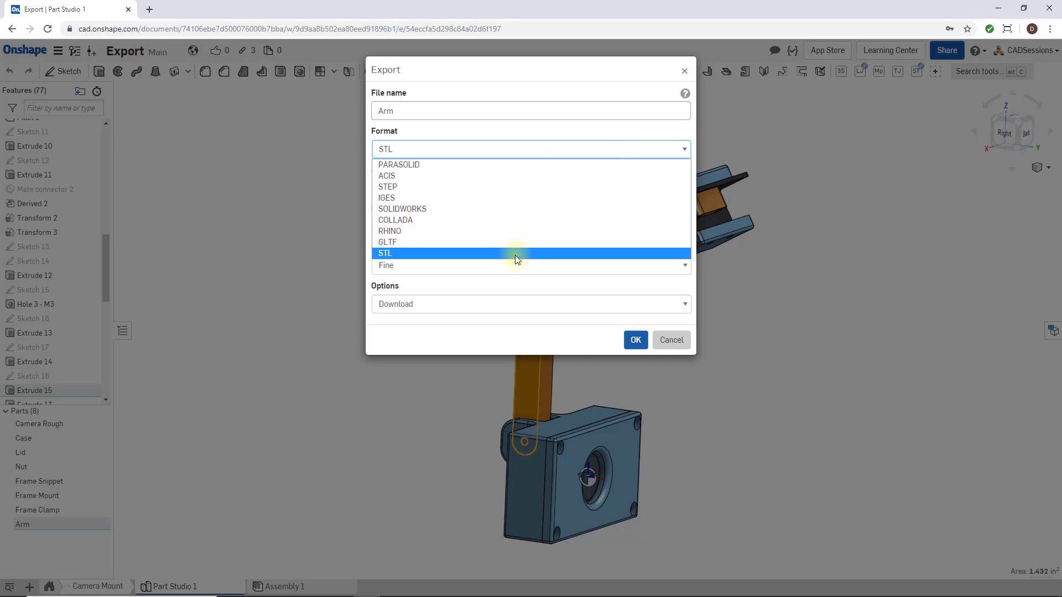
mouse_move(396, 258)
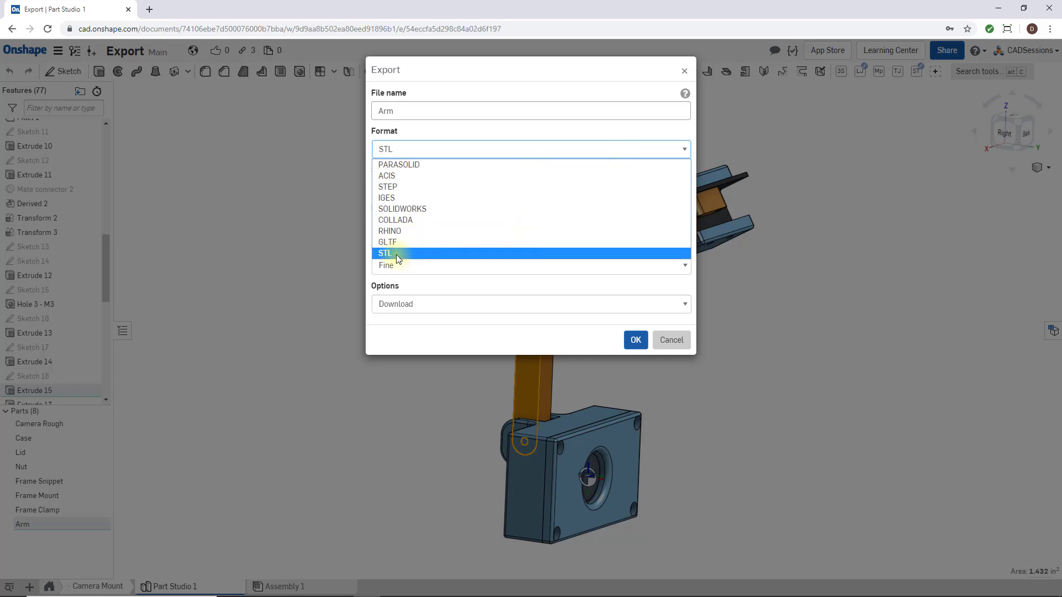
left_click(384, 254)
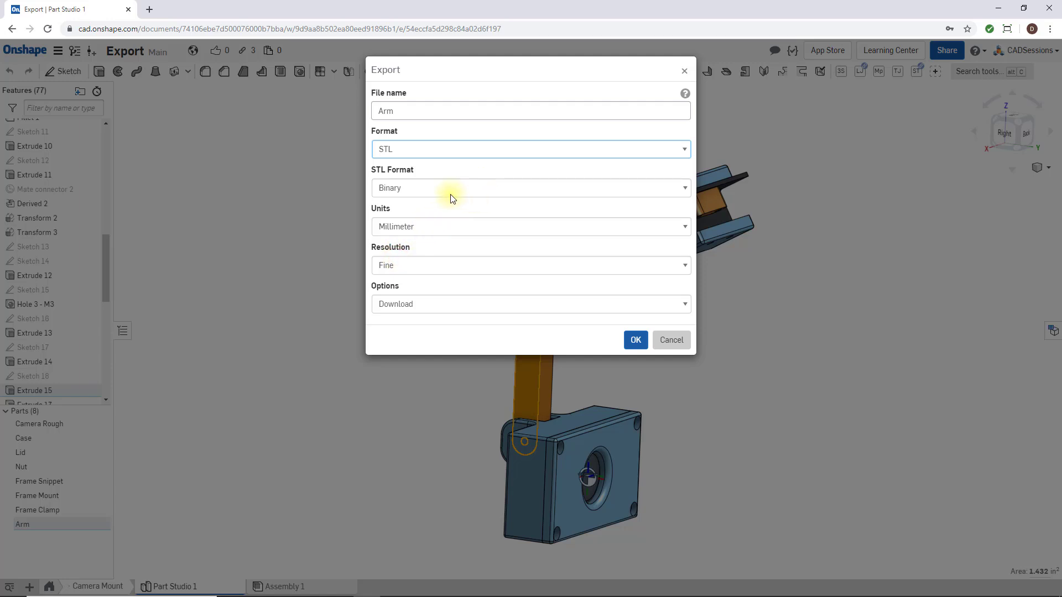
mouse_move(476, 196)
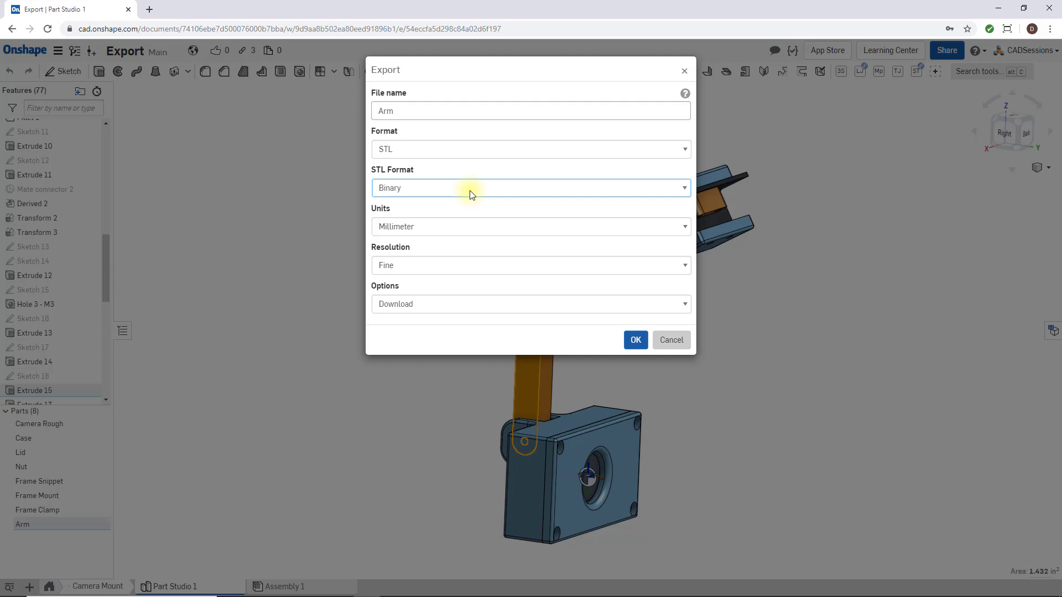
Step: Keep Binary, Fine resolution and Download, and export Arm.stl (101 KB)
left_click(530, 226)
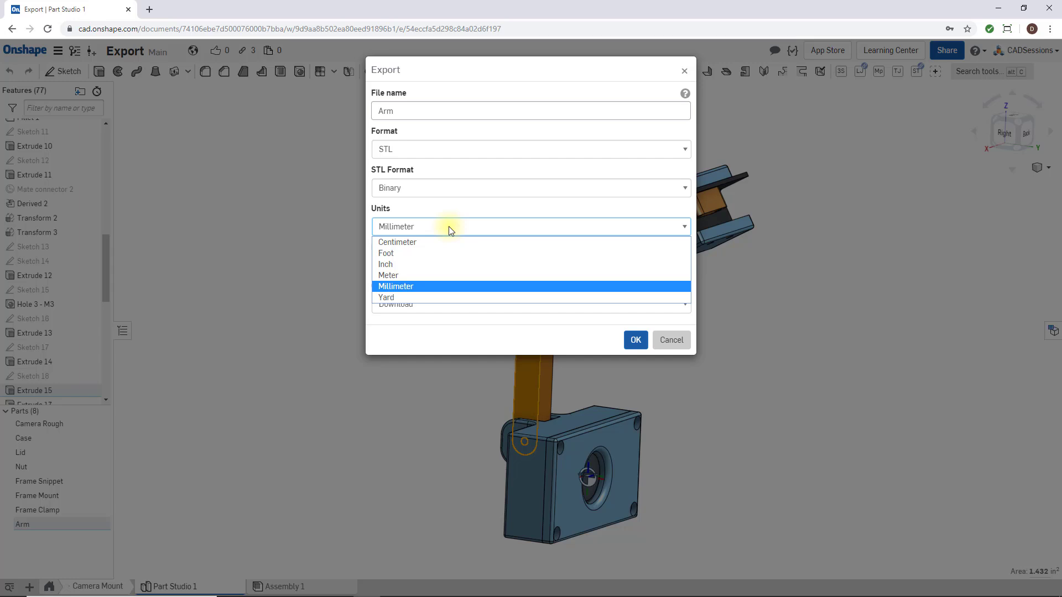
mouse_move(455, 226)
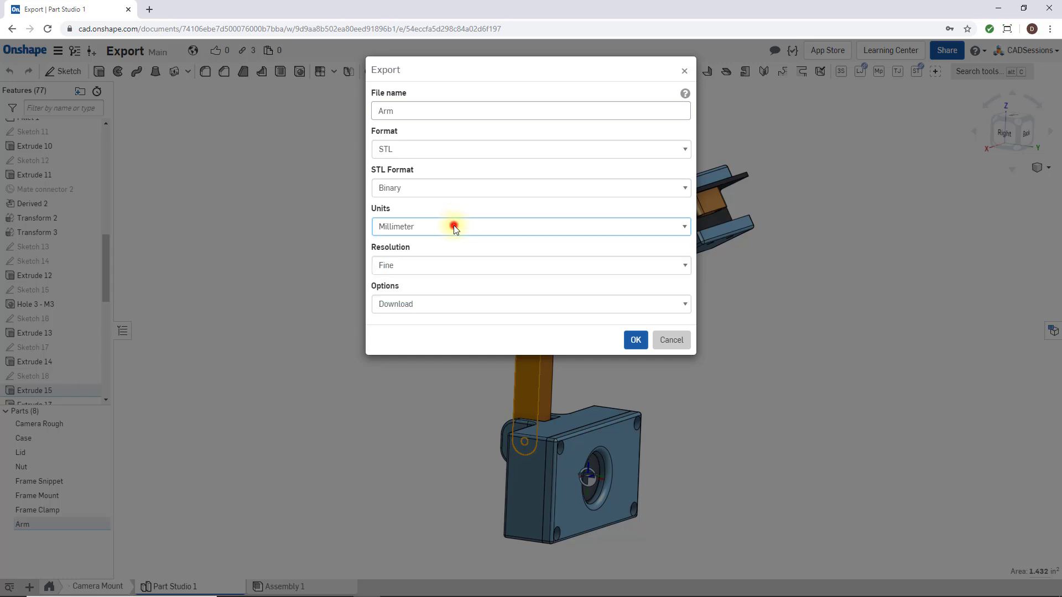
mouse_move(446, 222)
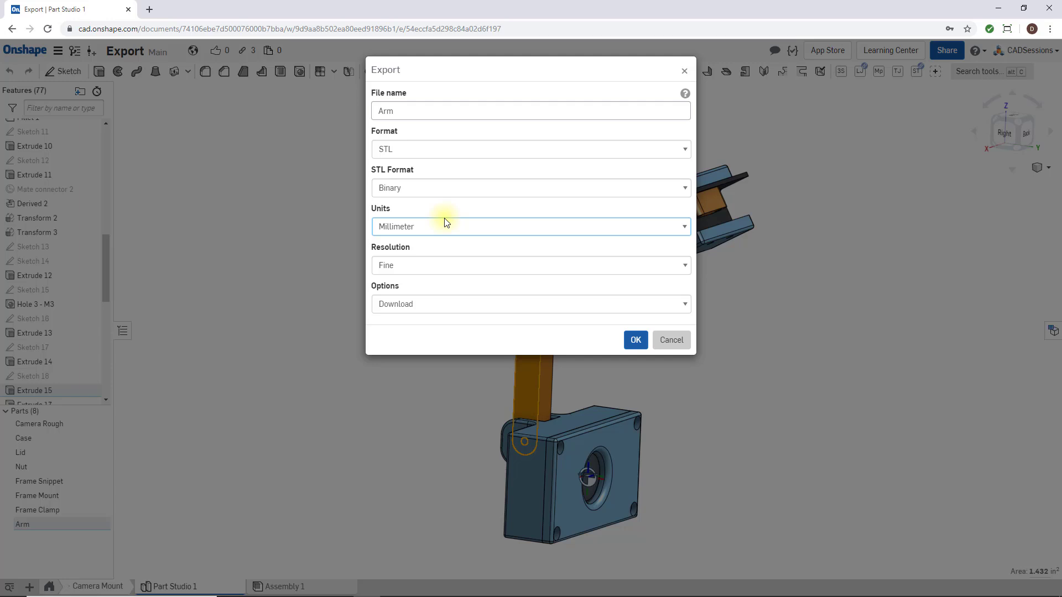
mouse_move(452, 226)
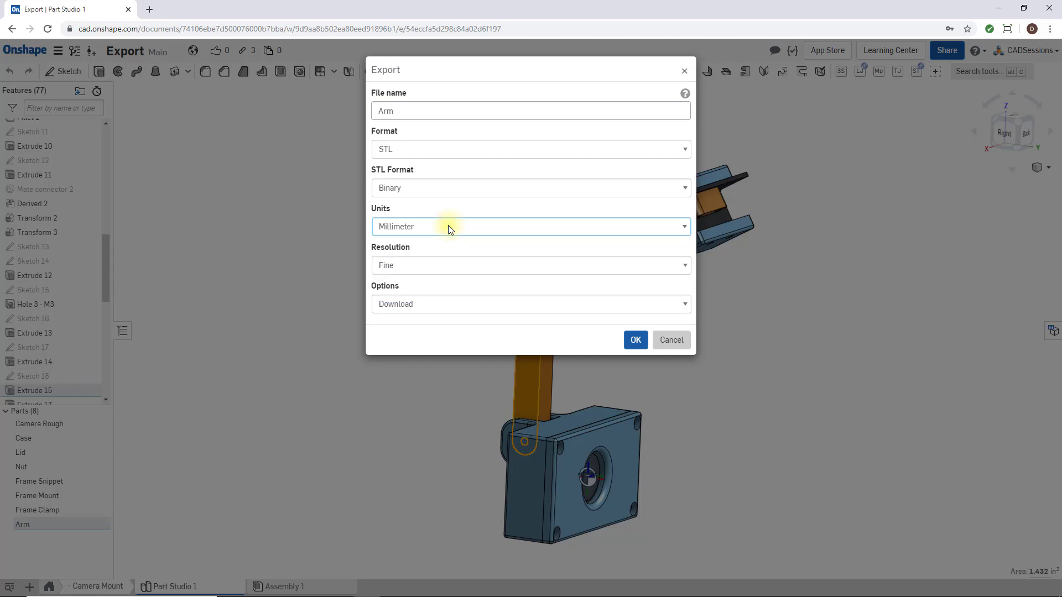
mouse_move(245, 271)
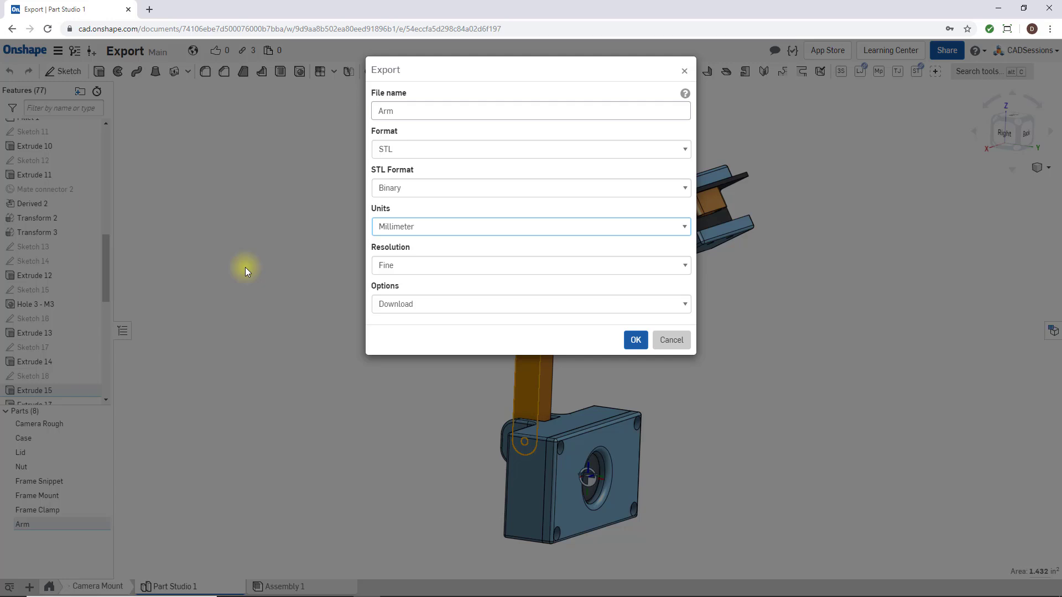
mouse_move(256, 249)
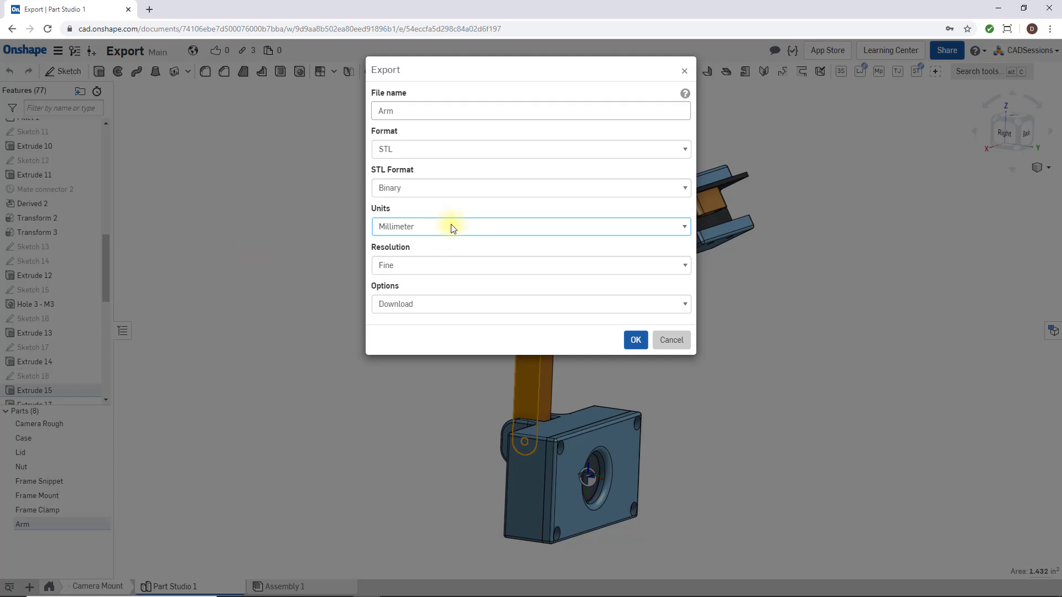
left_click(530, 265)
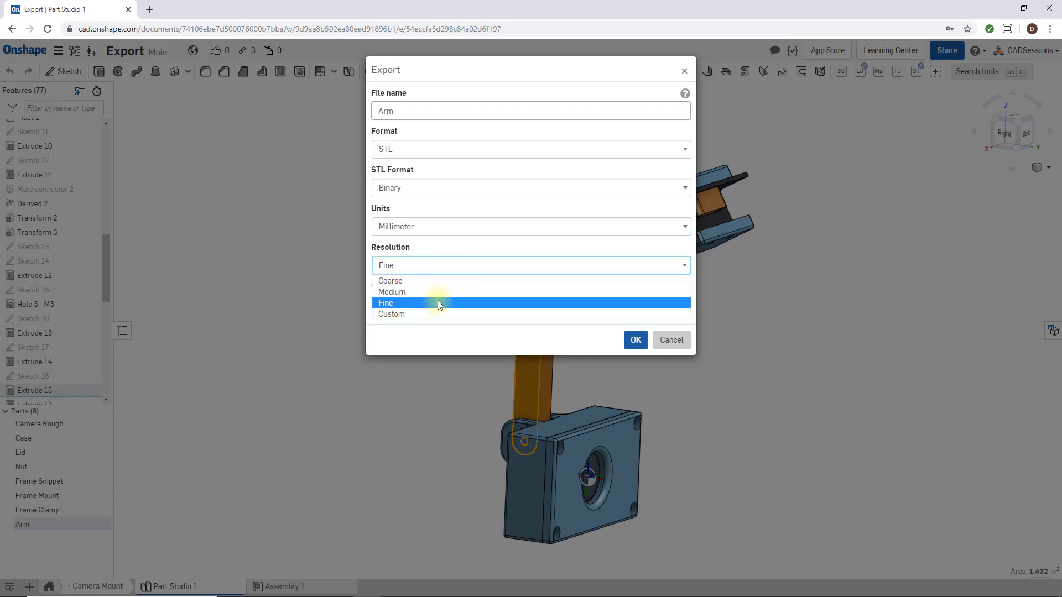
left_click(385, 303)
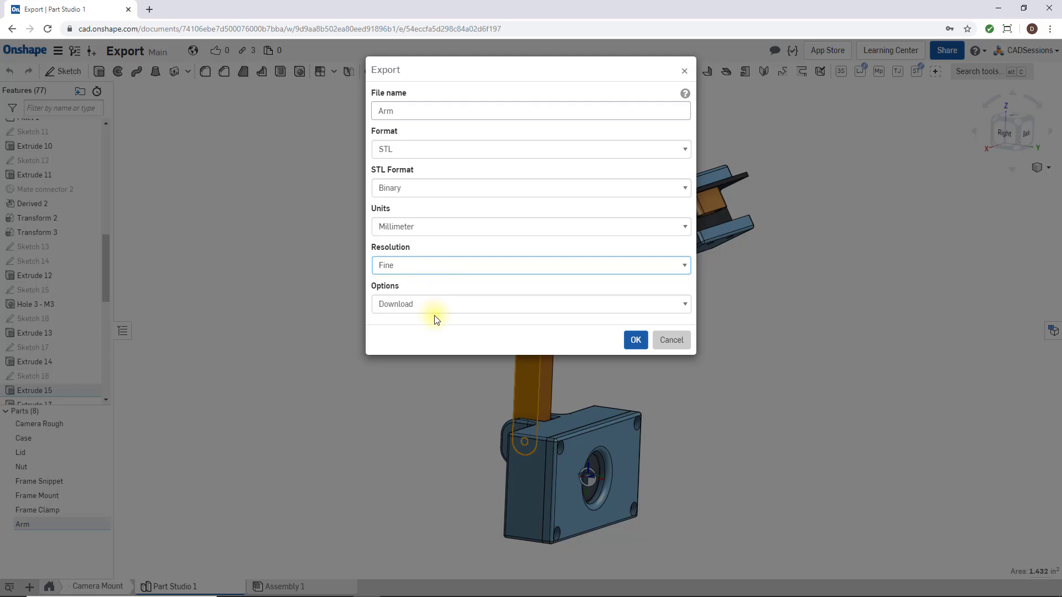
left_click(530, 304)
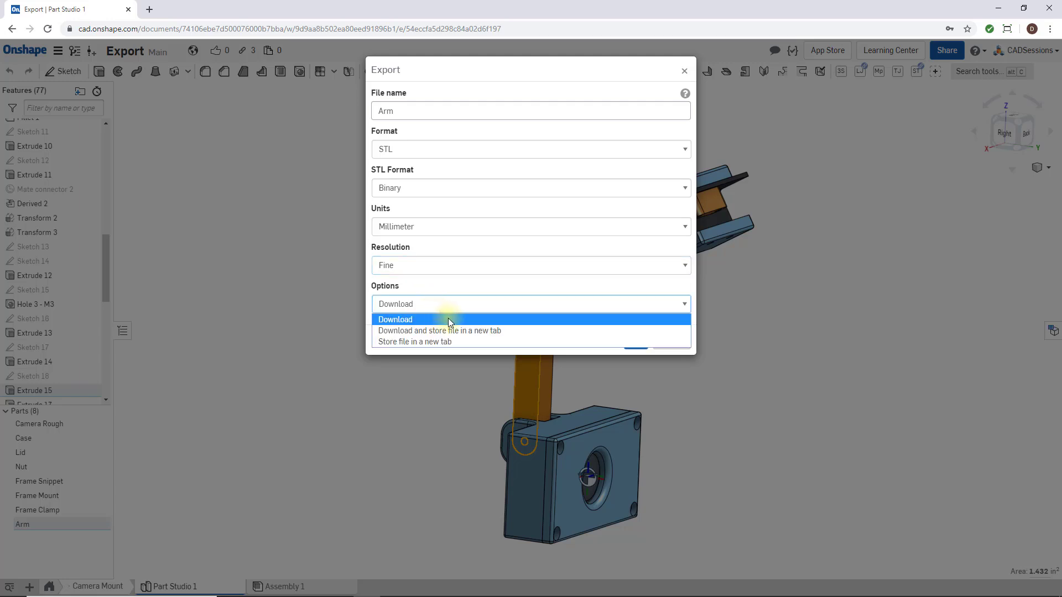
mouse_move(520, 334)
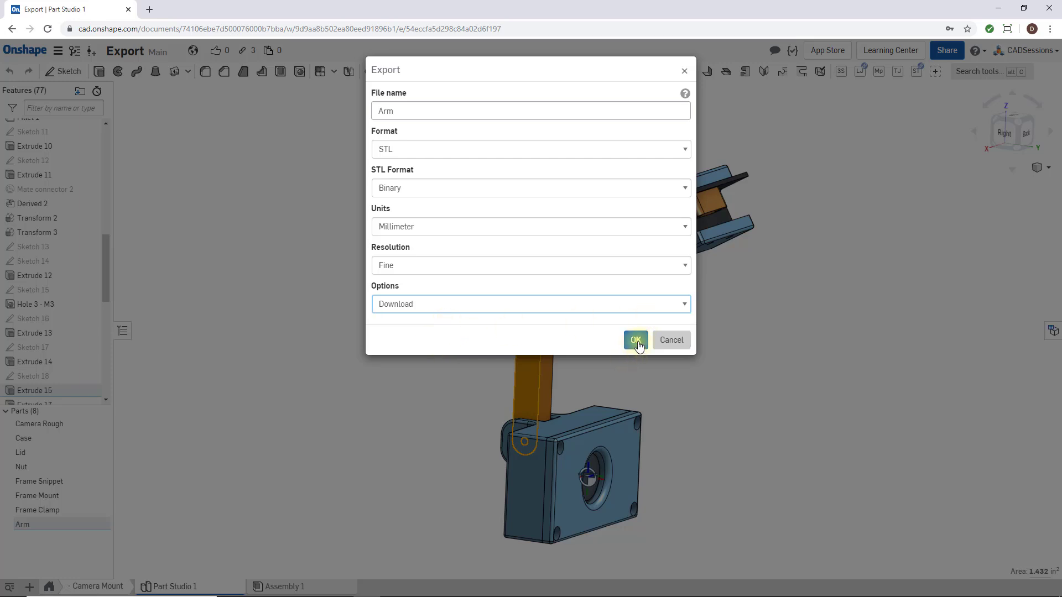
left_click(635, 340)
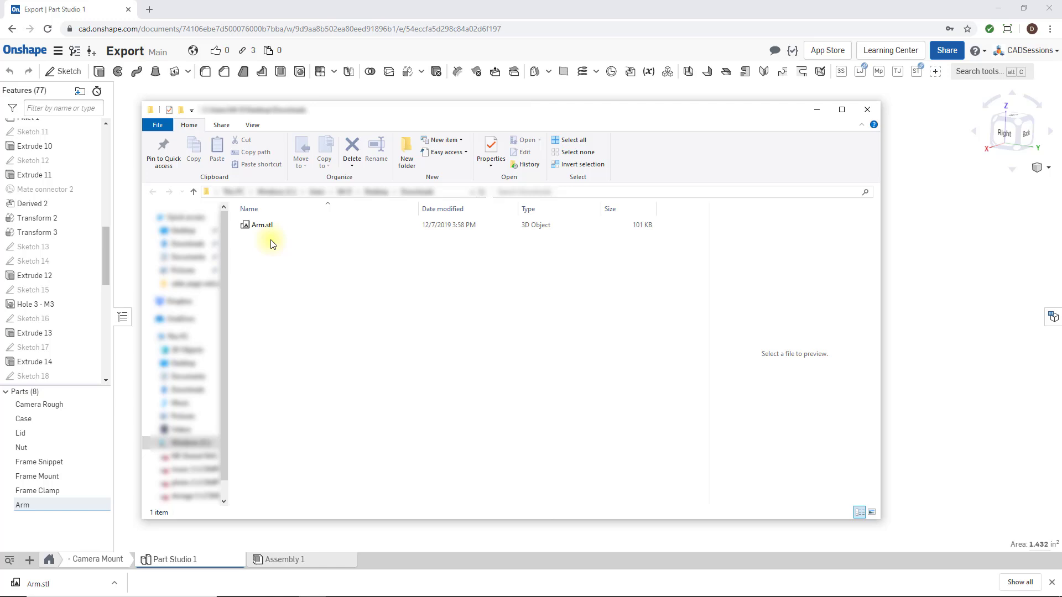
Step: Select the downloaded Arm.stl in the Downloads folder to verify it
left_click(262, 225)
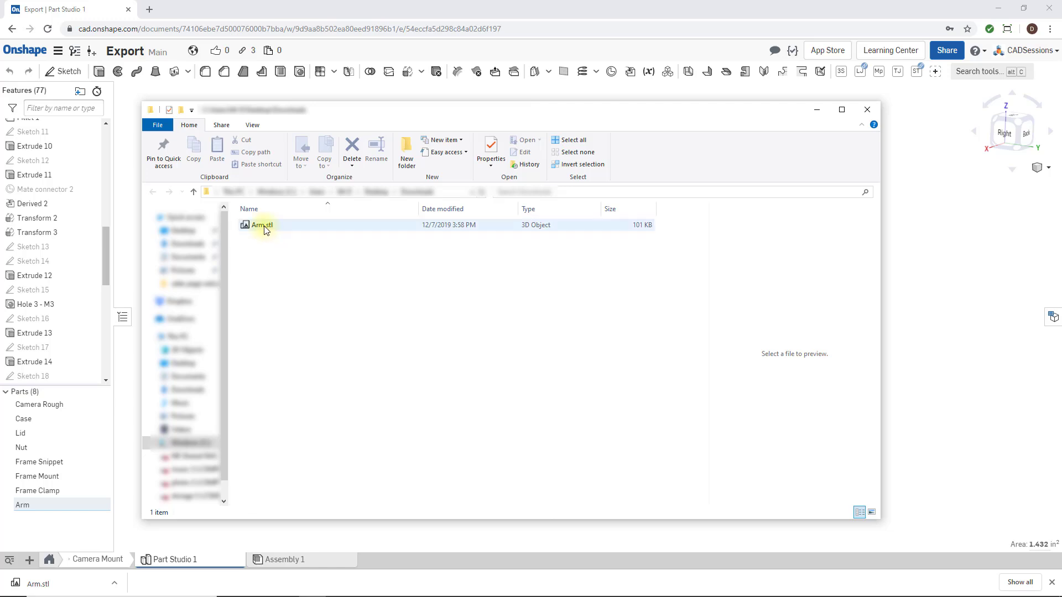
left_click(264, 247)
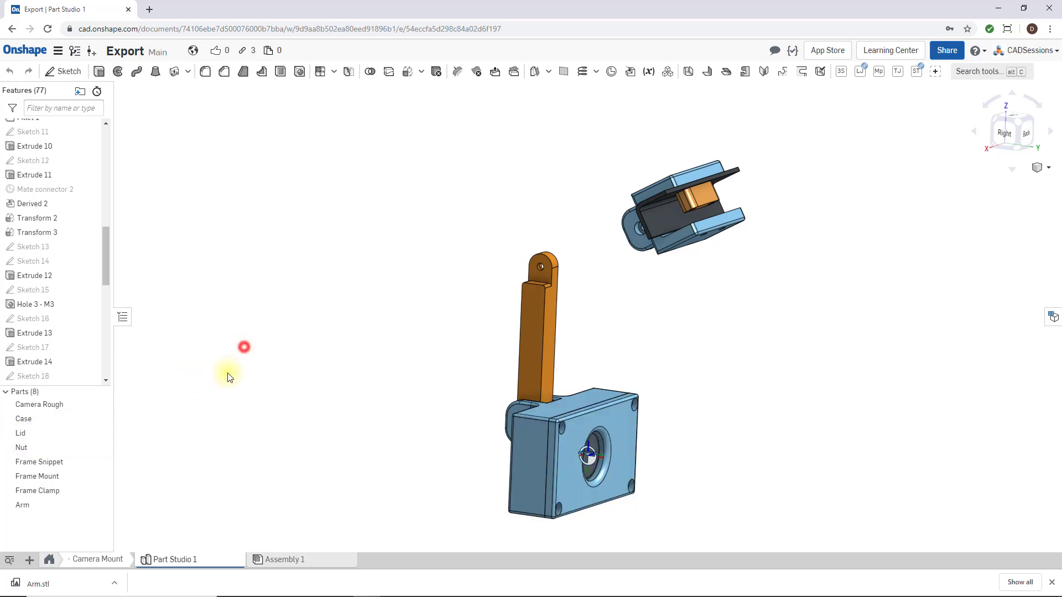
mouse_move(178, 559)
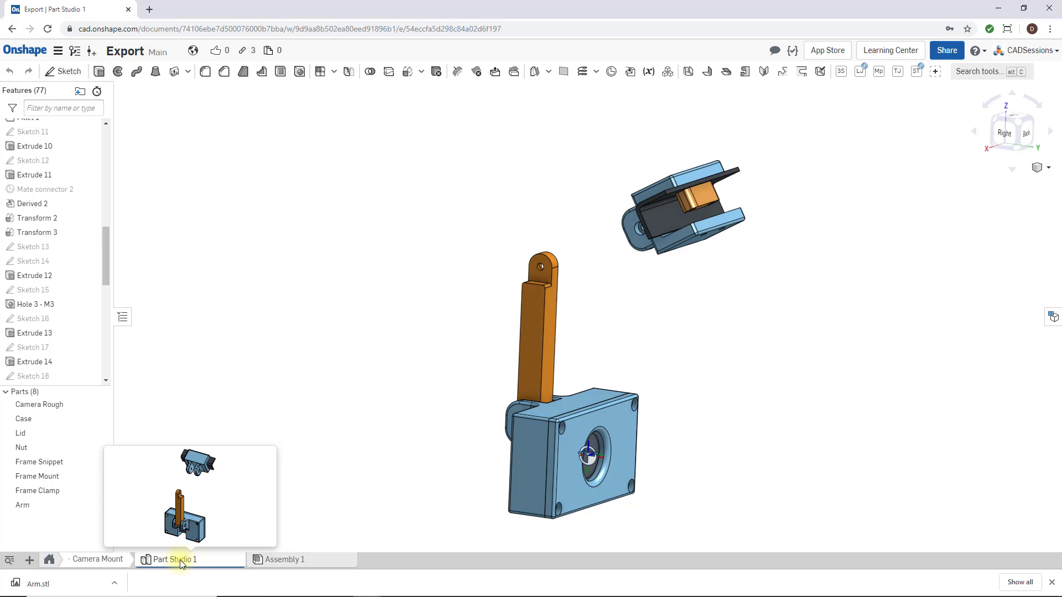
Step: Start an export of the entire Part Studio 1 from its tab's context menu
right_click(177, 559)
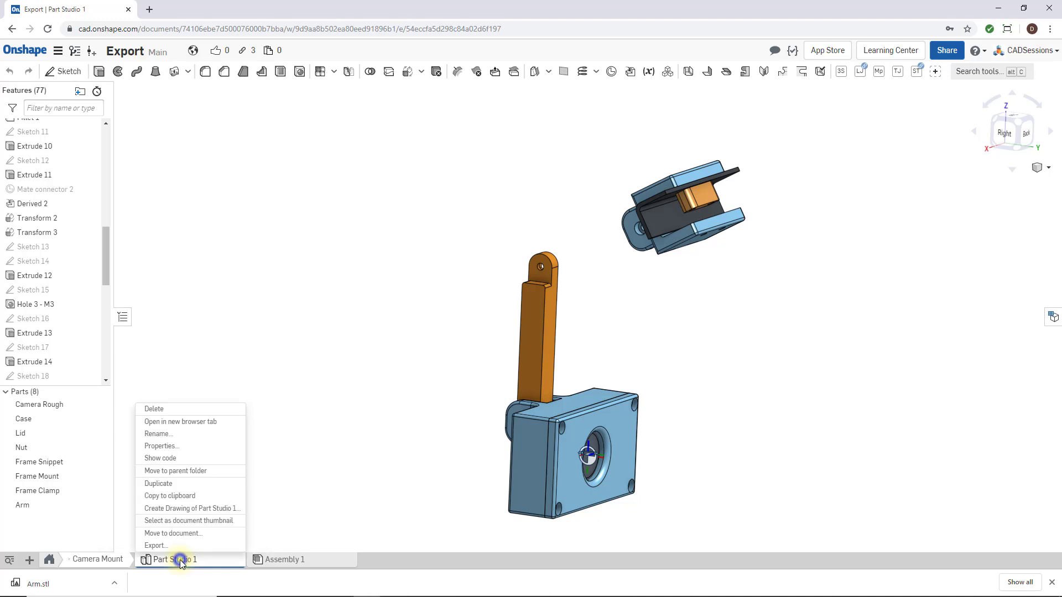
mouse_move(260, 458)
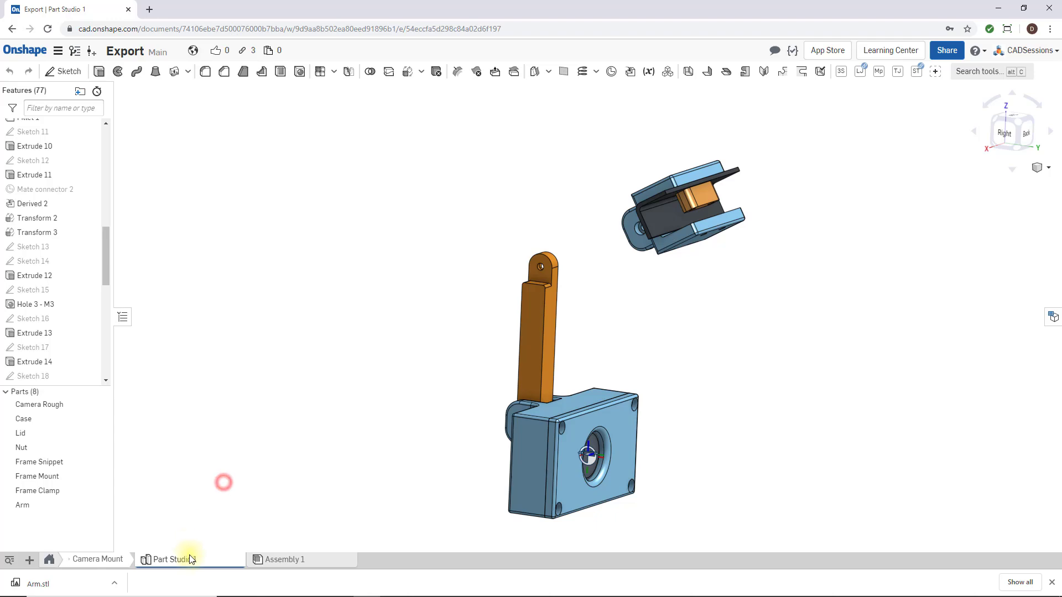
right_click(172, 559)
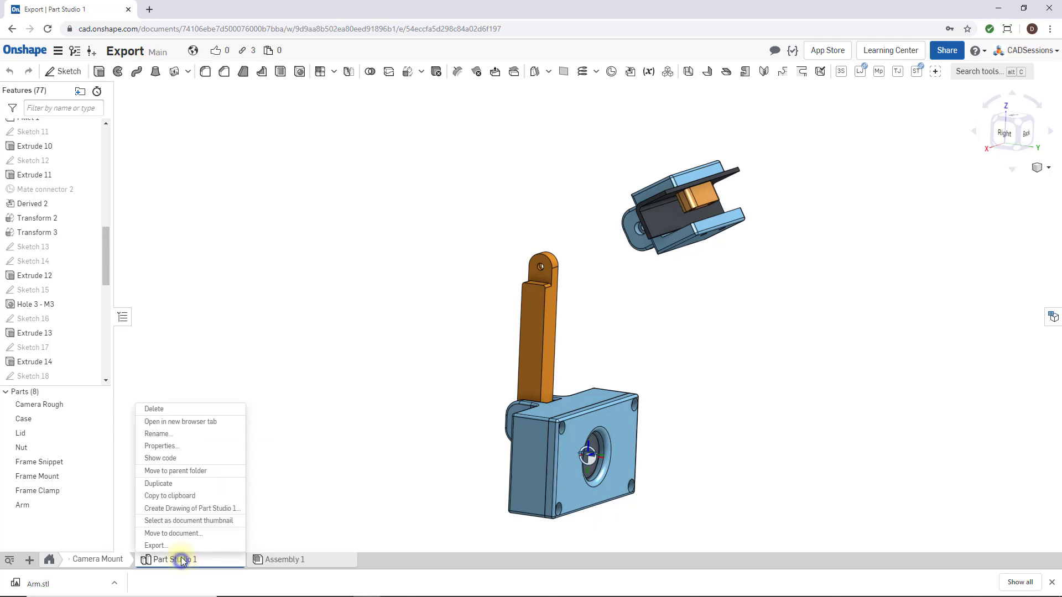
left_click(181, 559)
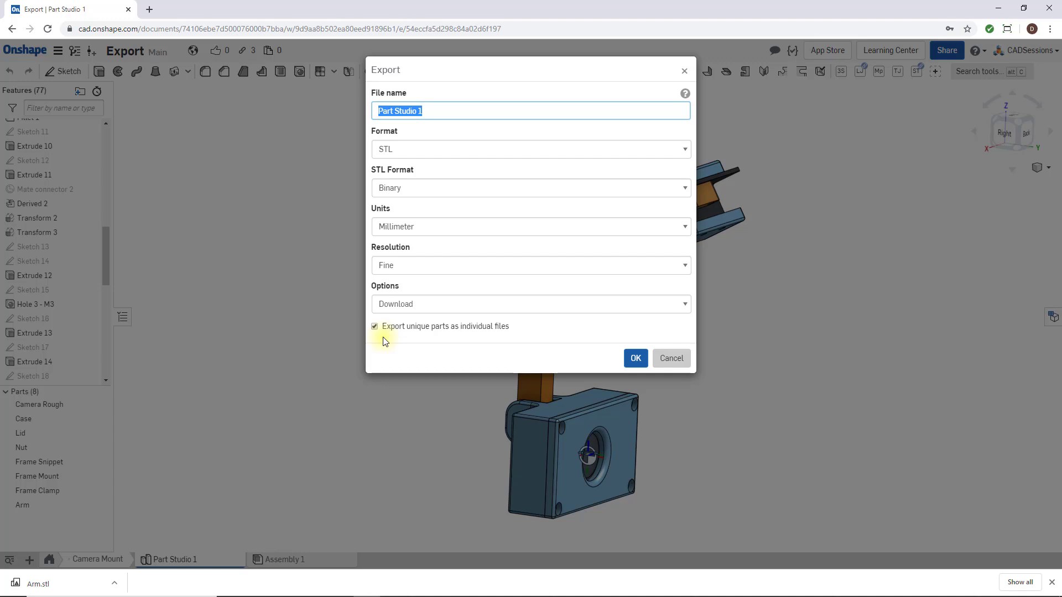
mouse_move(394, 340)
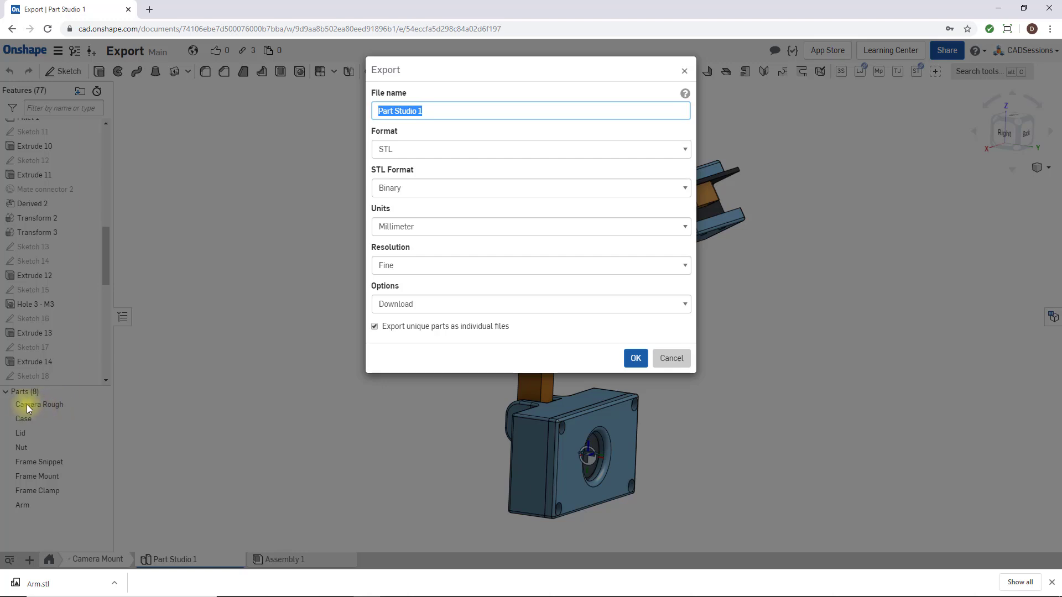
mouse_move(11, 447)
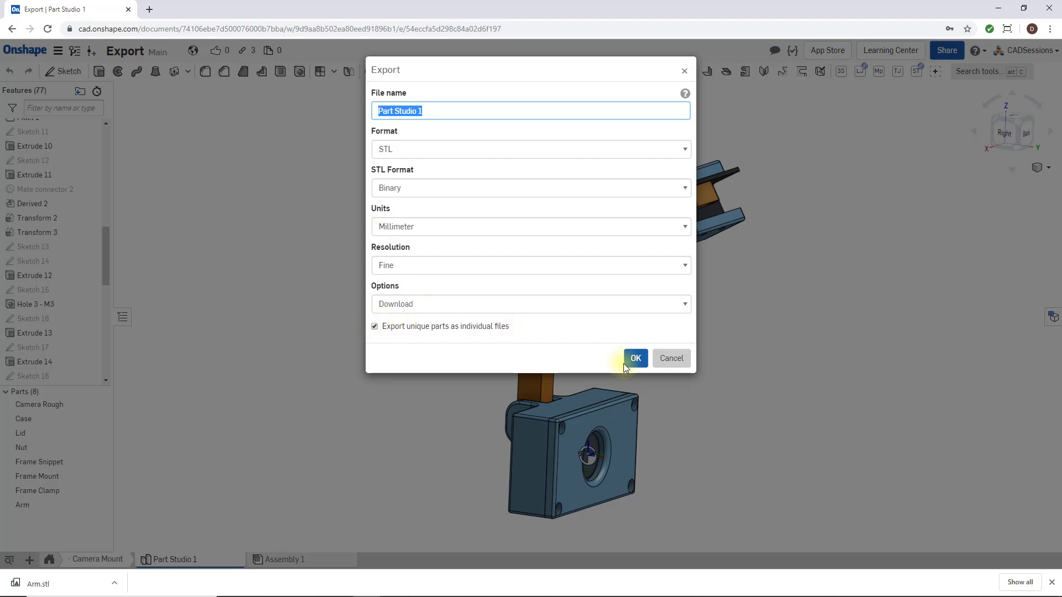
Step: Confirm exporting unique parts as individual STL files, producing Part Studio 1.zip
left_click(634, 357)
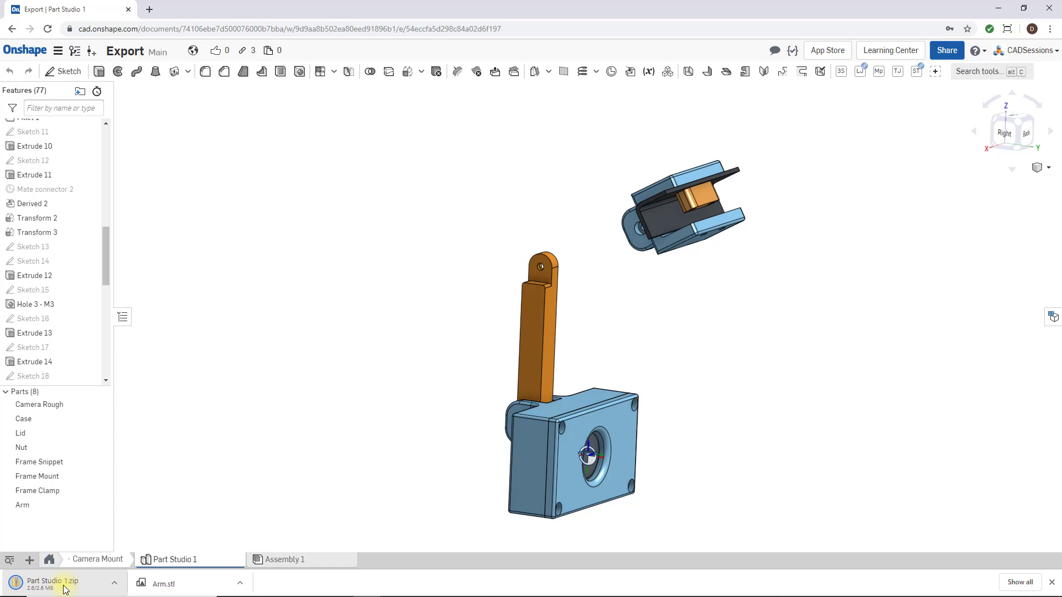
Step: Open Part Studio 1.zip from its folder and select the Case STL inside
left_click(114, 583)
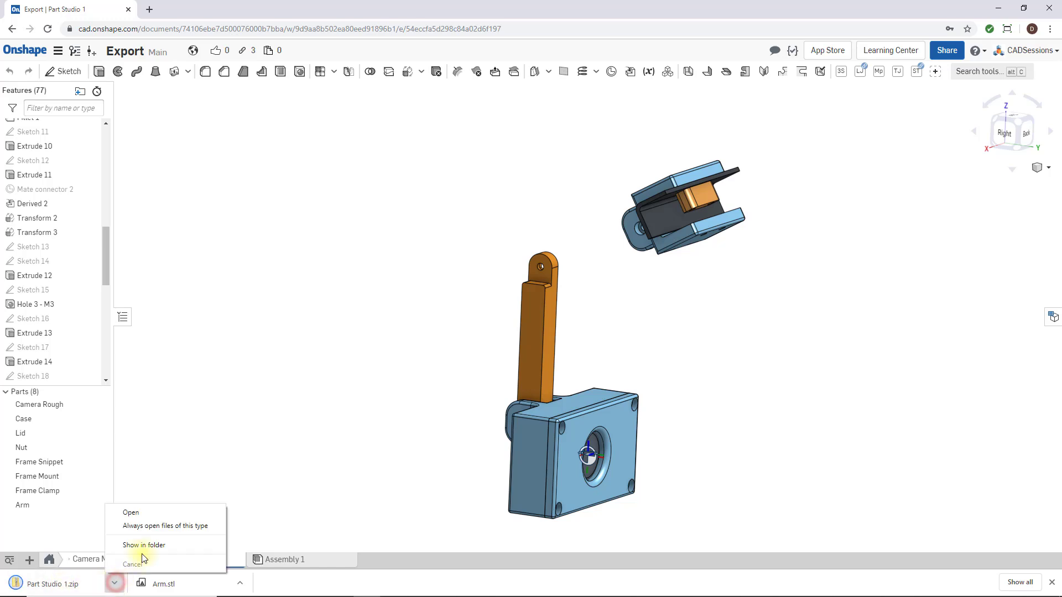
left_click(144, 545)
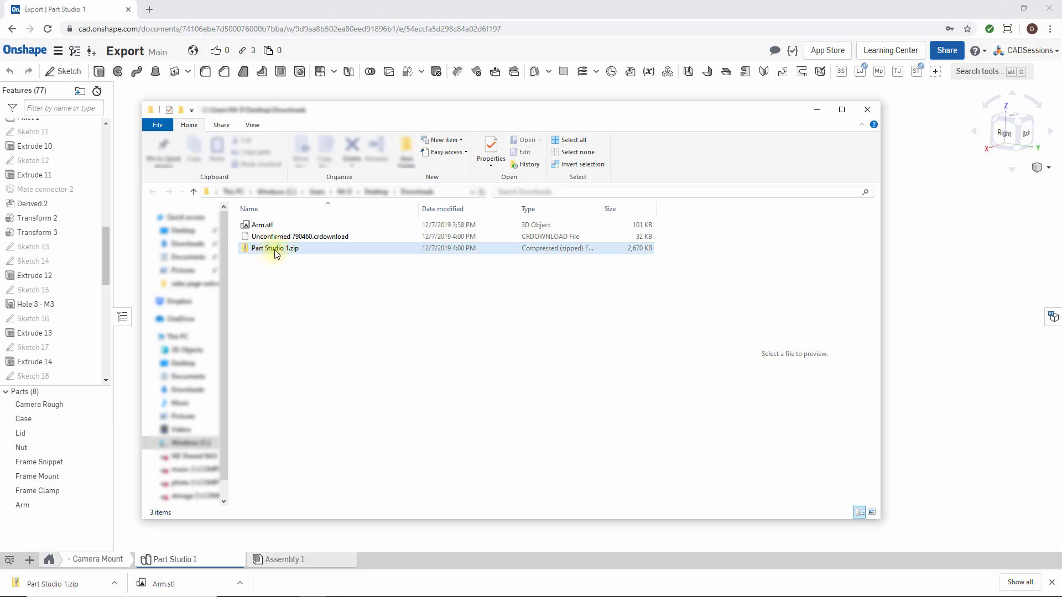
double_click(275, 248)
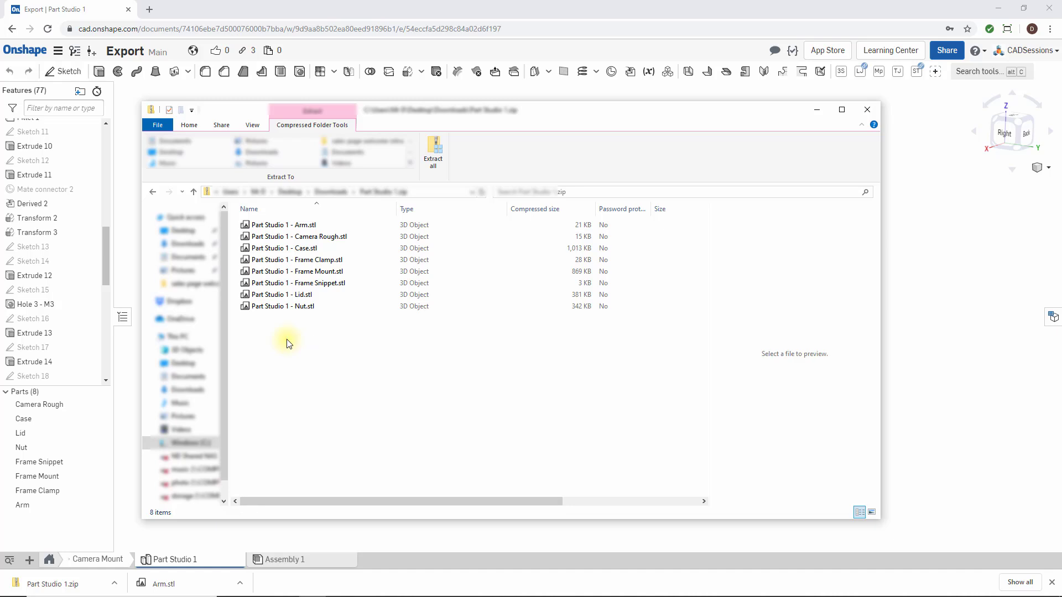
mouse_move(271, 401)
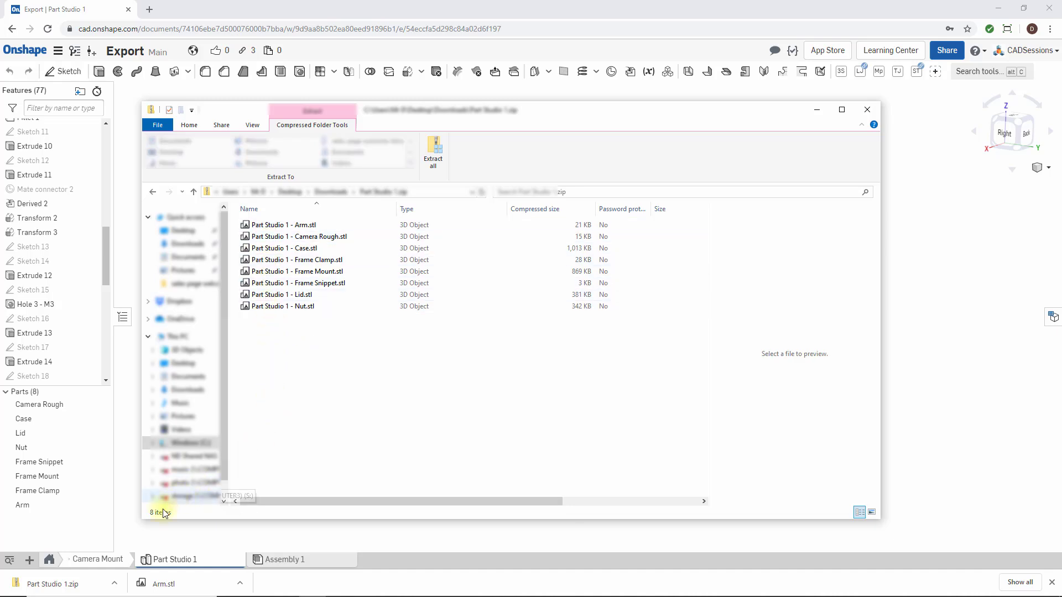
left_click(296, 248)
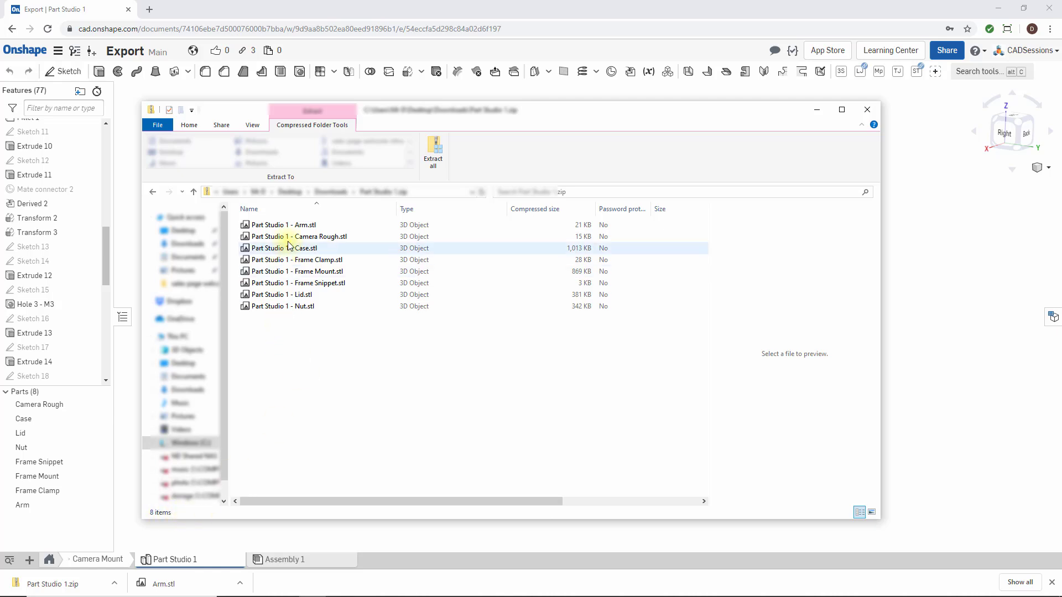
left_click(309, 359)
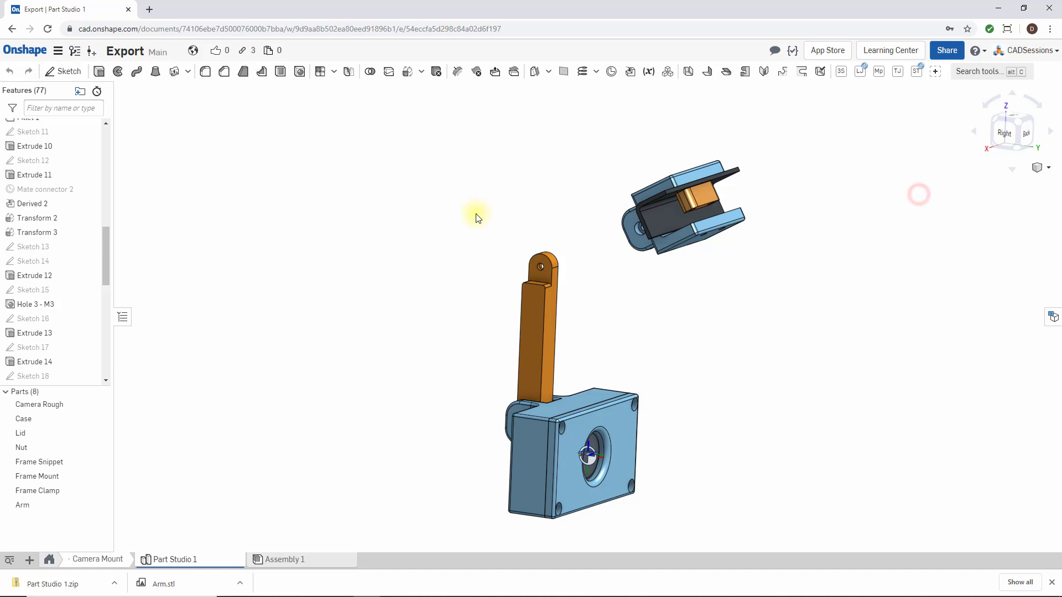
Step: Export all parts as a single STL named 'Part Studio 1 - one file'
right_click(177, 559)
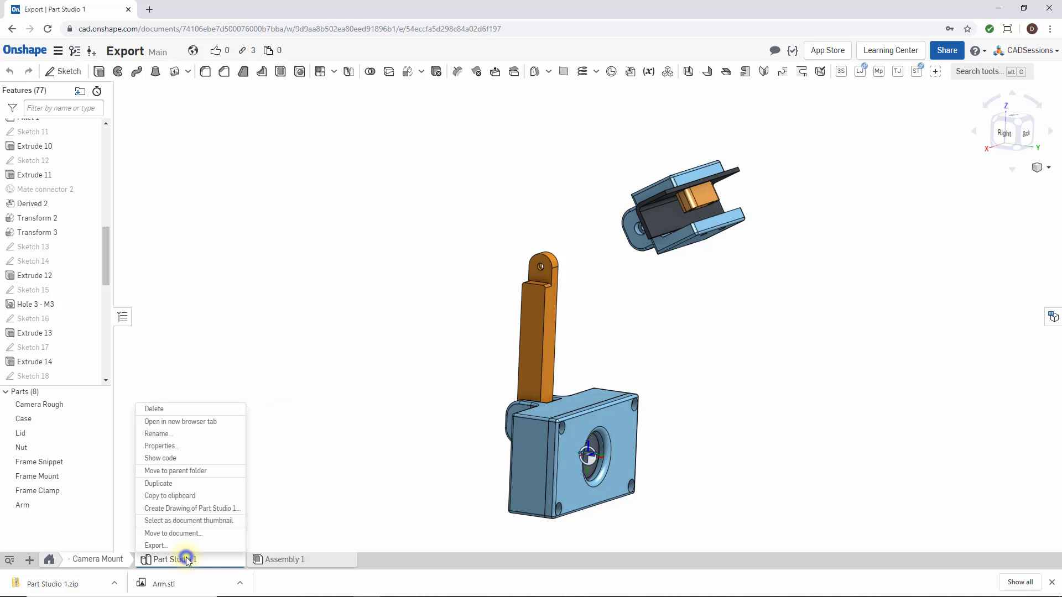
mouse_move(156, 545)
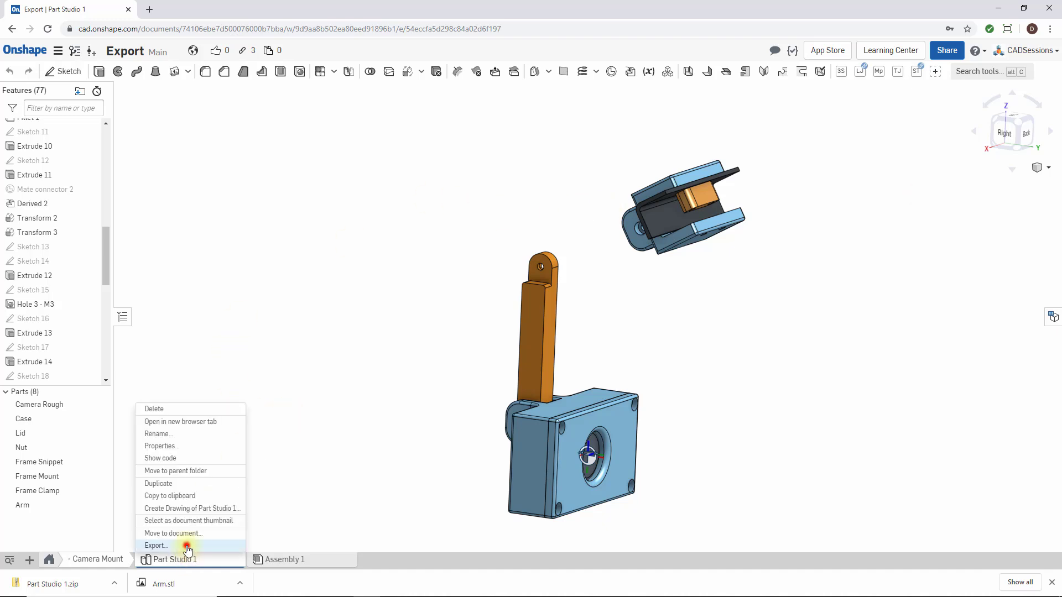
left_click(157, 545)
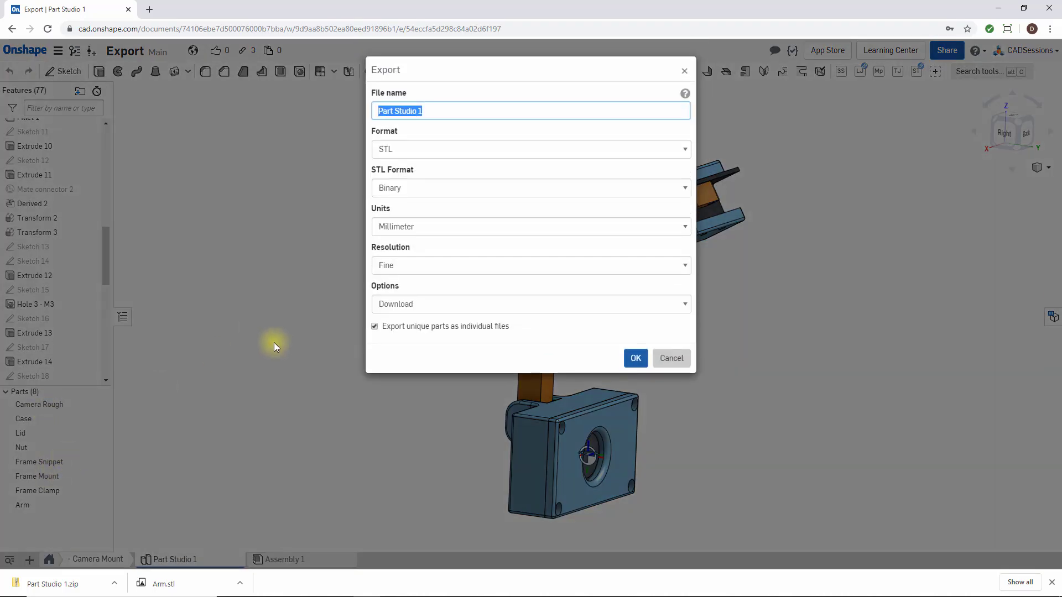
left_click(375, 326)
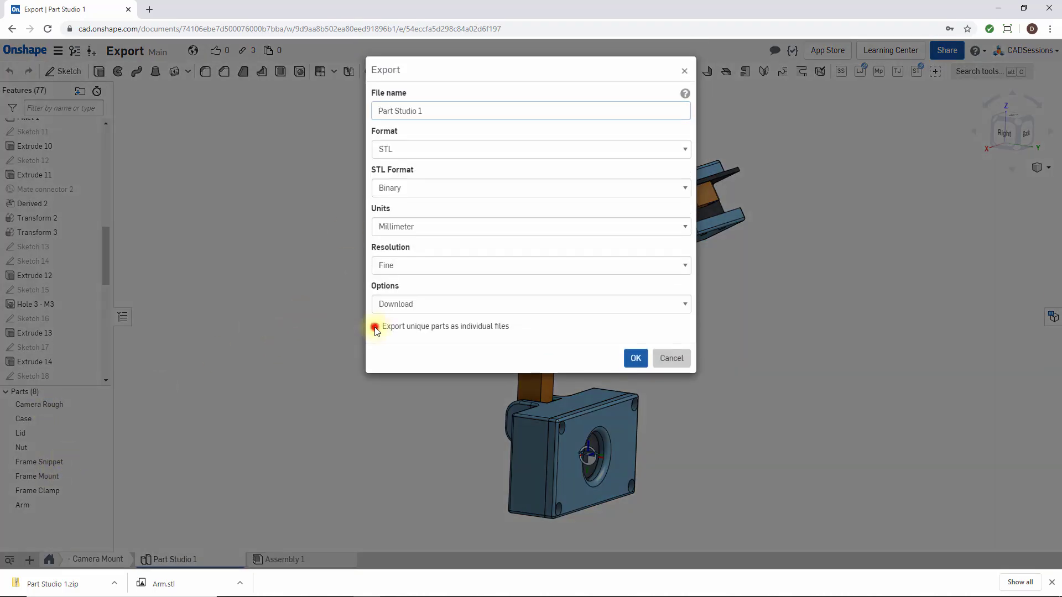
left_click(375, 326)
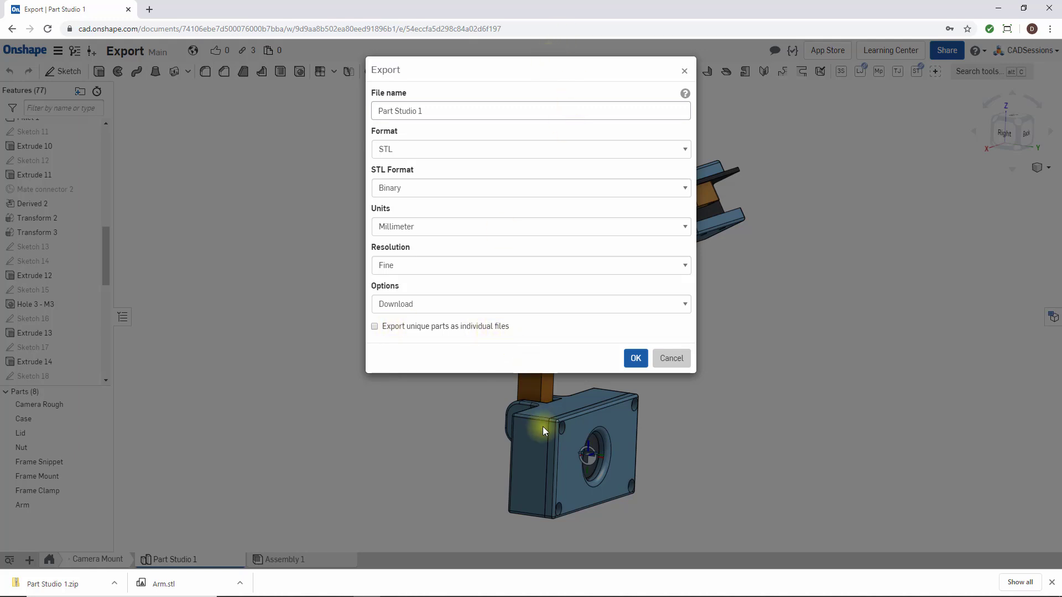
mouse_move(447, 458)
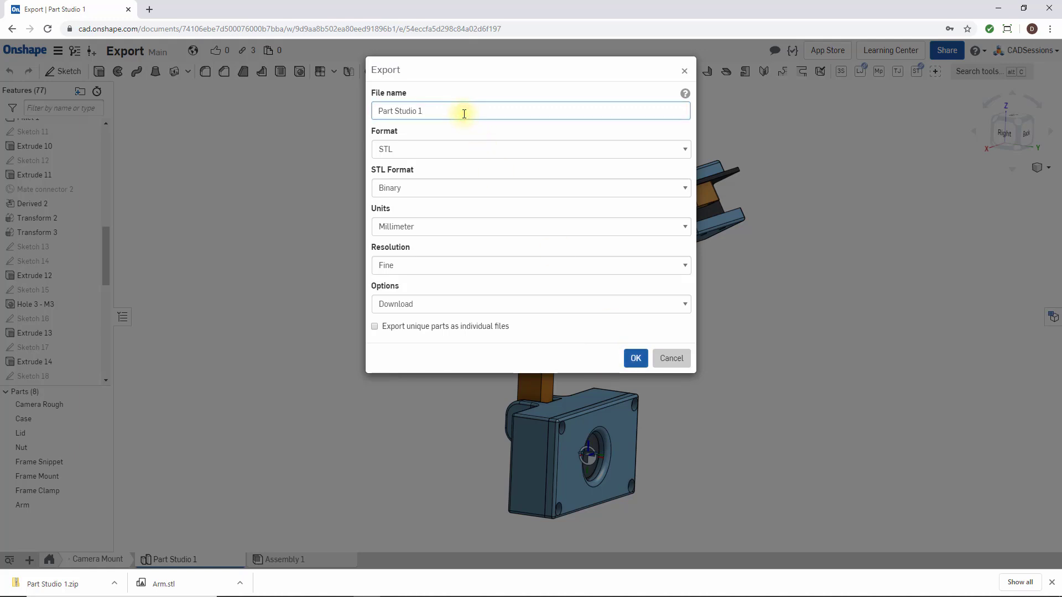
type("- one file")
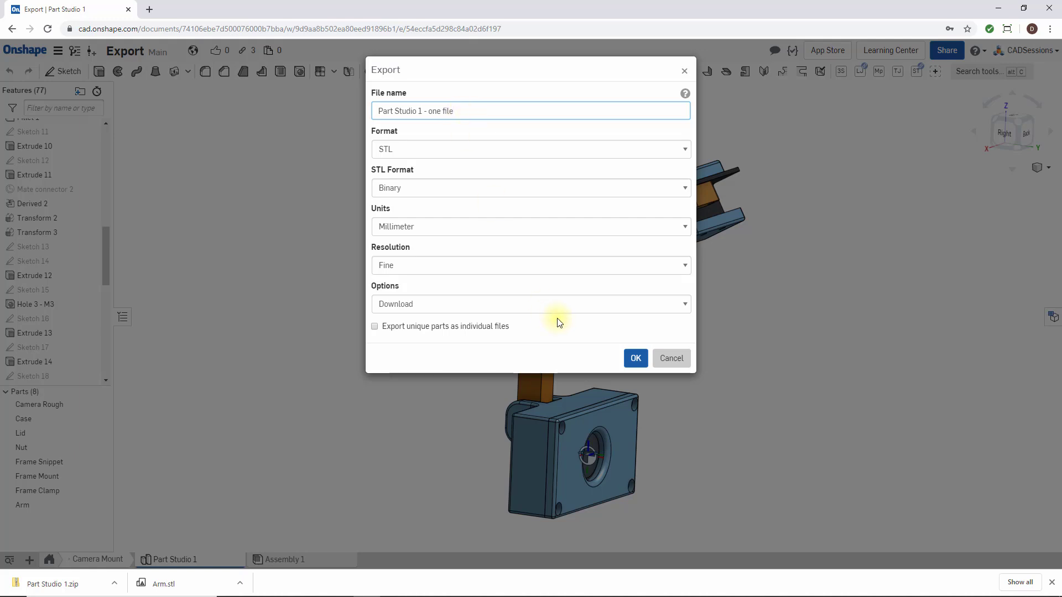
left_click(459, 111)
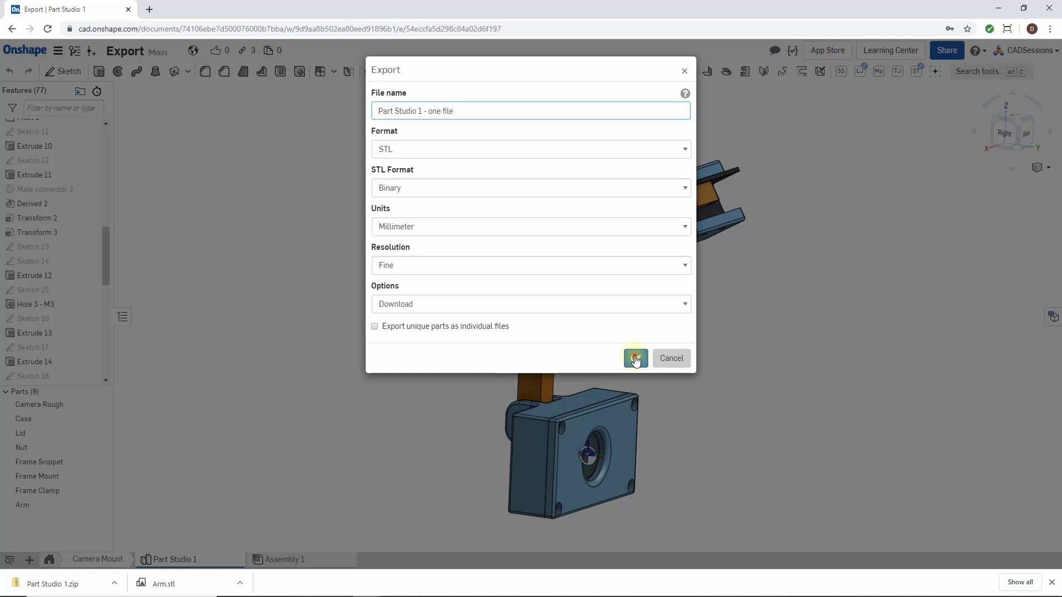
left_click(634, 358)
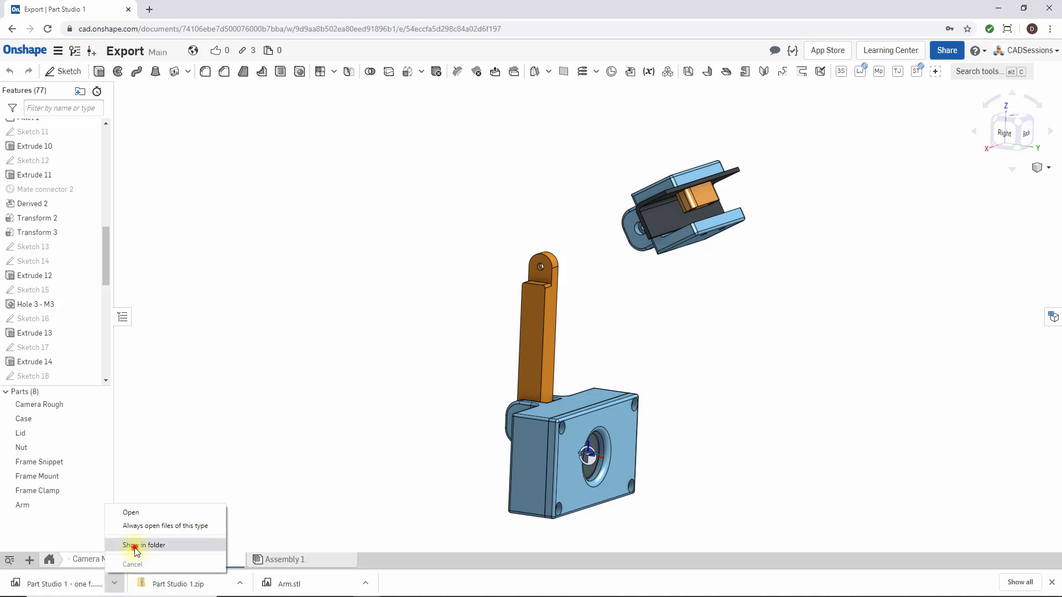
Step: Find 'Part Studio 1 - one file.stl' (7,246 KB) beside the zip in Downloads, then close Explorer
left_click(144, 544)
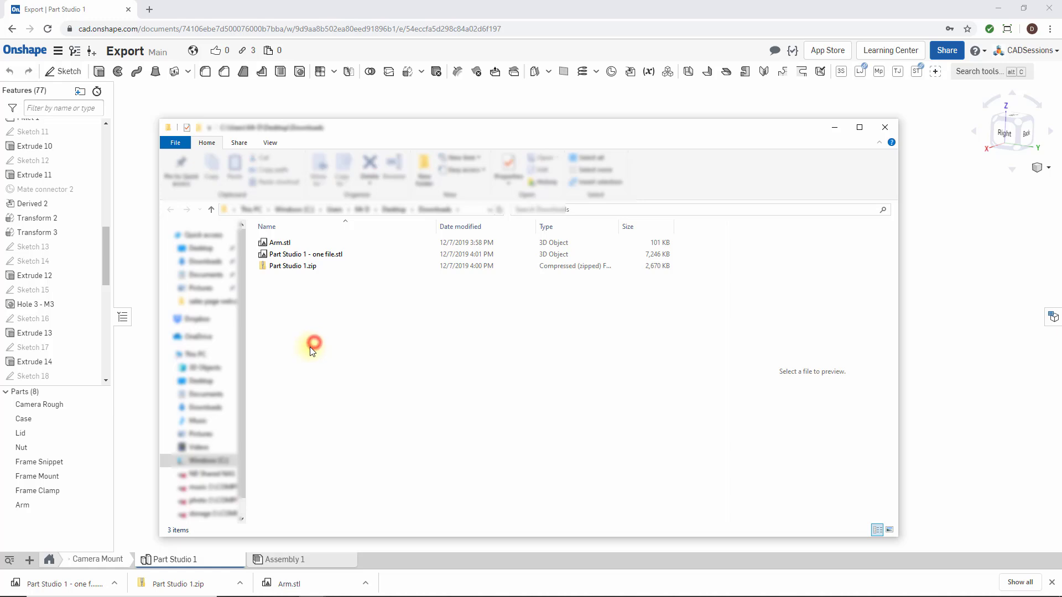
left_click(302, 254)
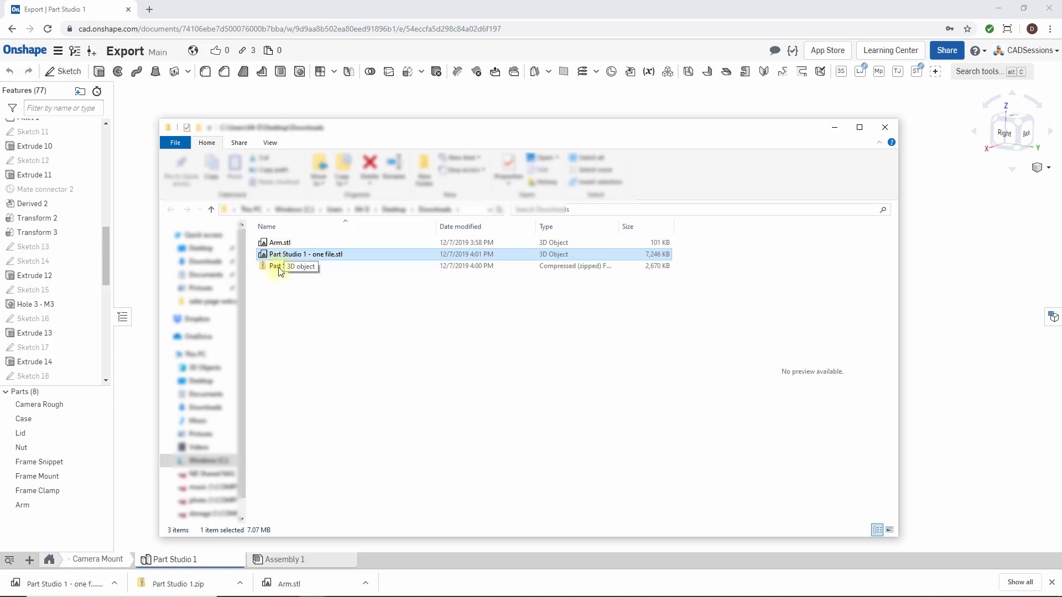
double_click(302, 266)
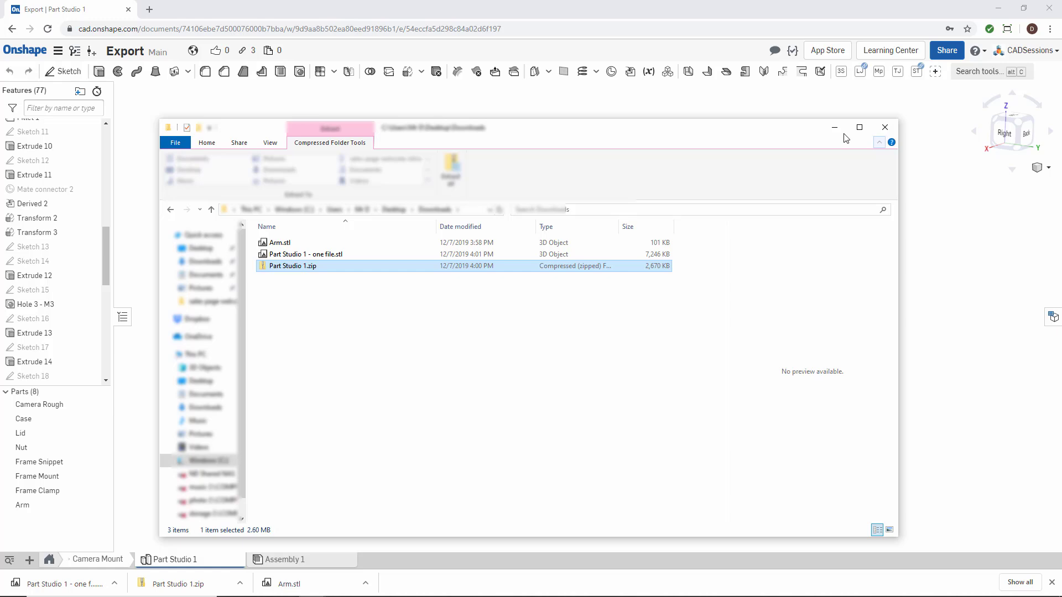
left_click(883, 127)
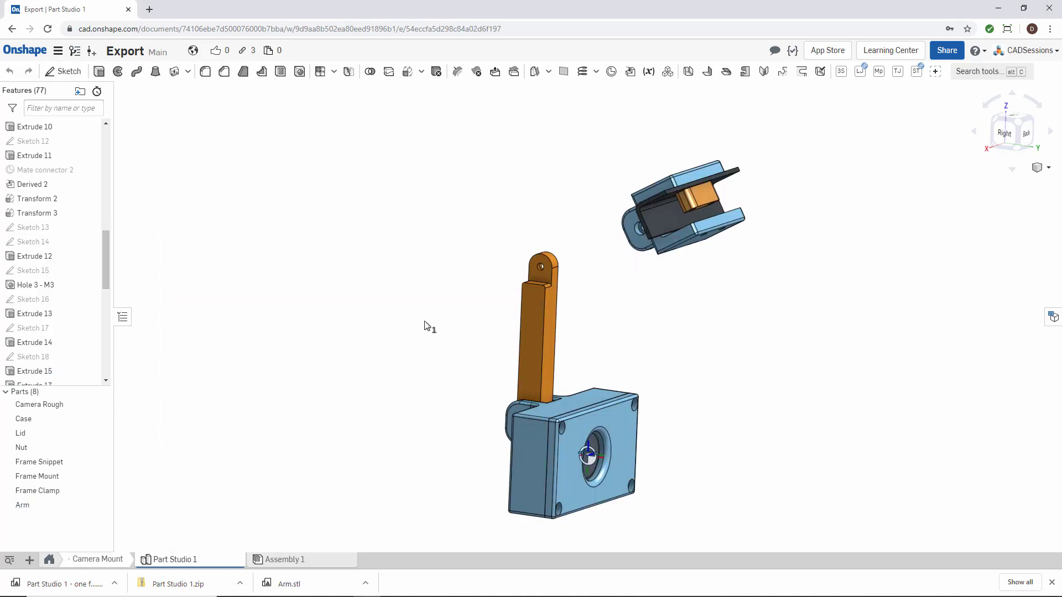
Step: Export Camera Rough, Case and Lid with 'Export unique parts as individual files' ticked
left_click(530, 347)
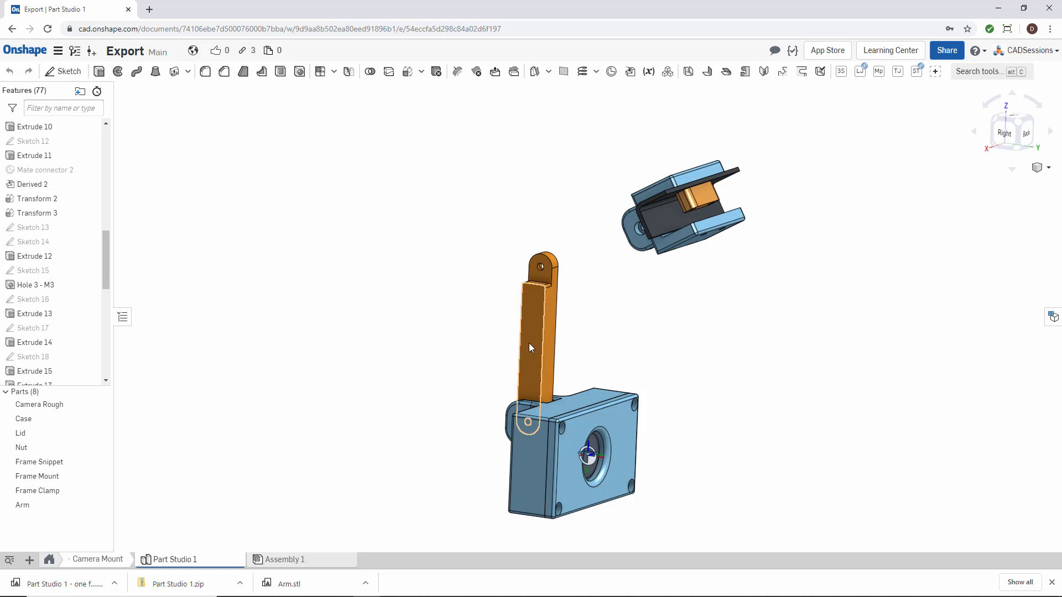
left_click(444, 318)
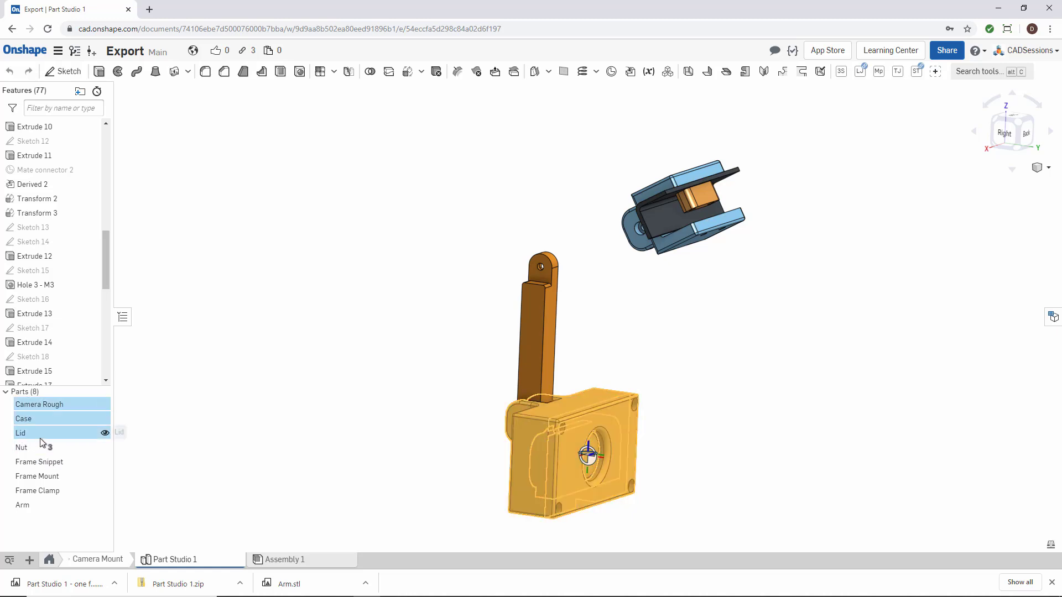
right_click(21, 432)
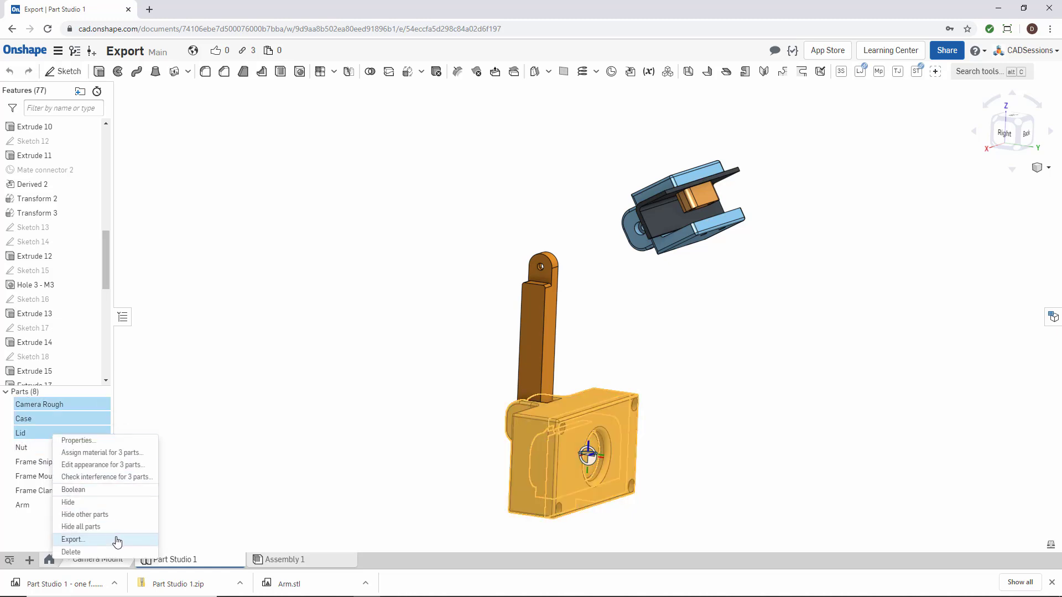
left_click(72, 539)
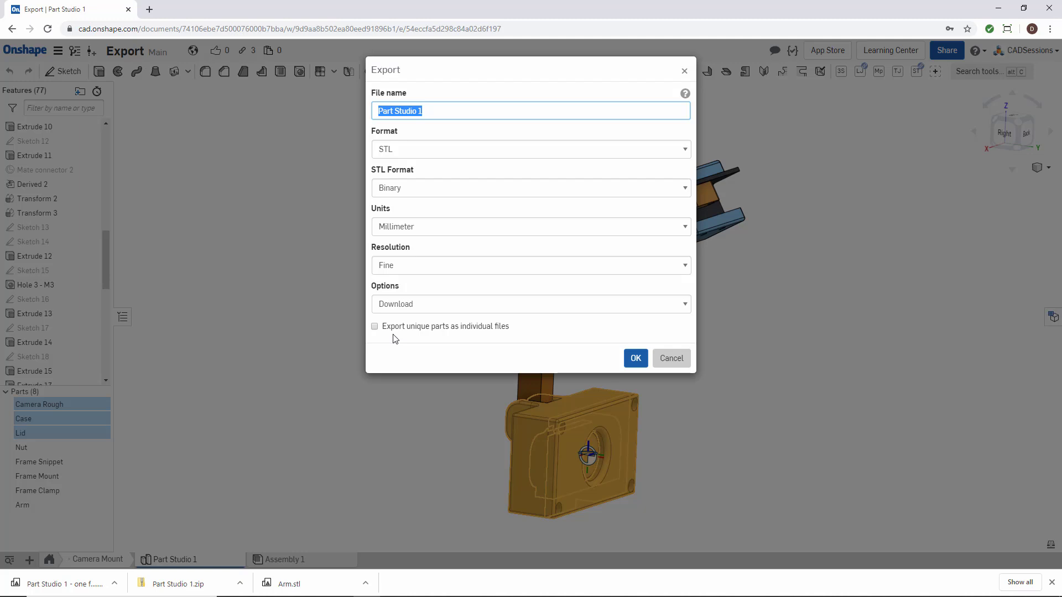
left_click(375, 325)
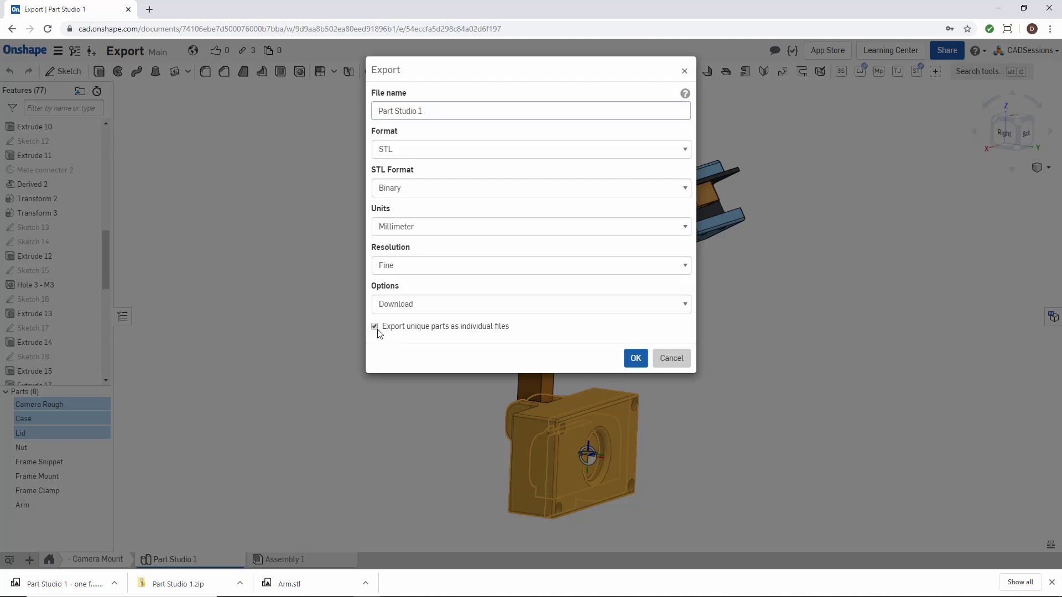
mouse_move(490, 230)
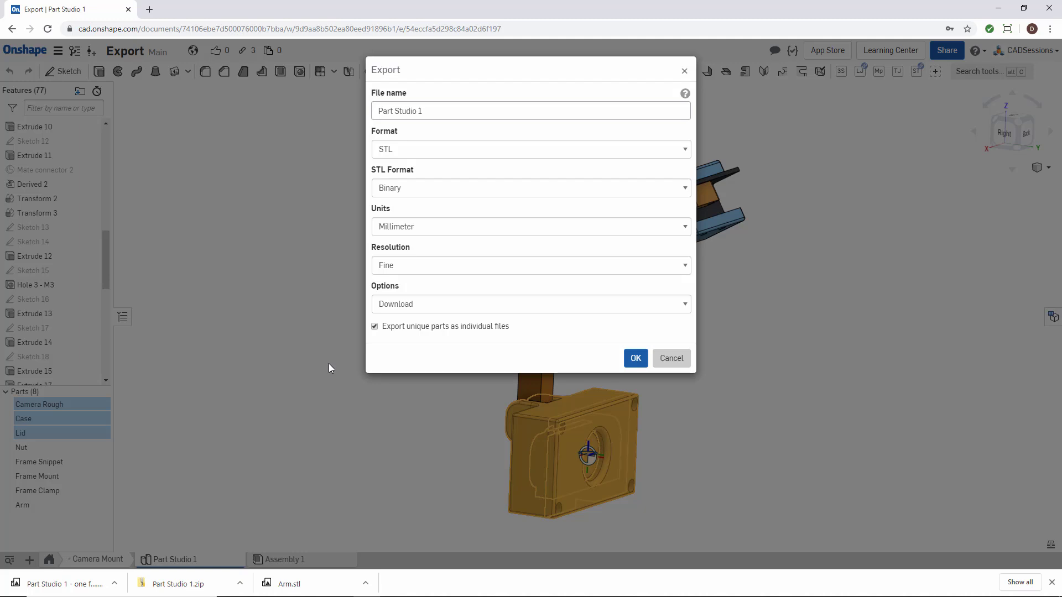
mouse_move(542, 352)
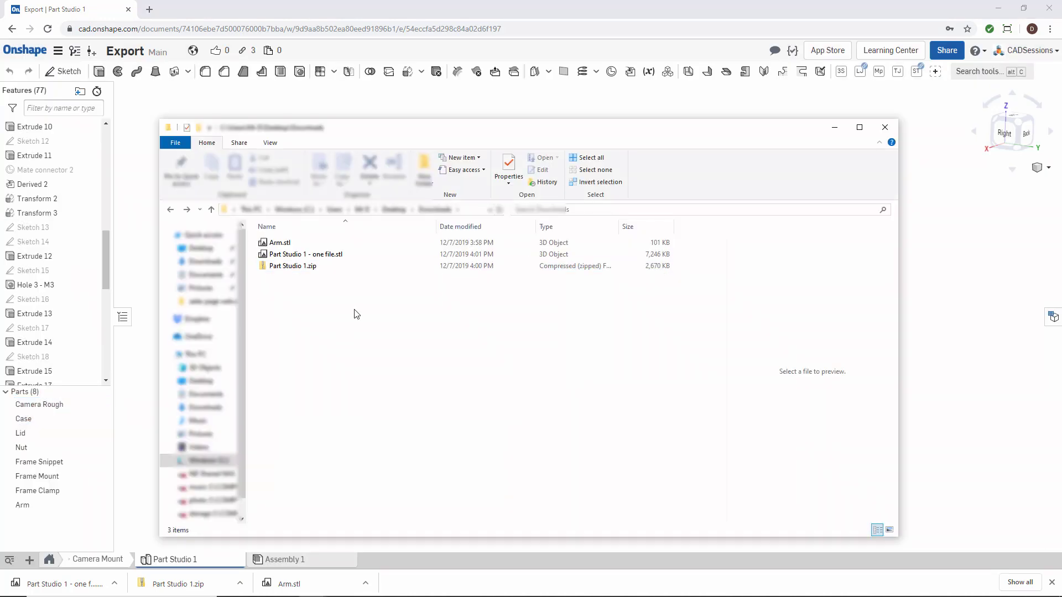
Step: Extract all files from Part Studio 1.zip into a Part Studio 1 folder
left_click(293, 266)
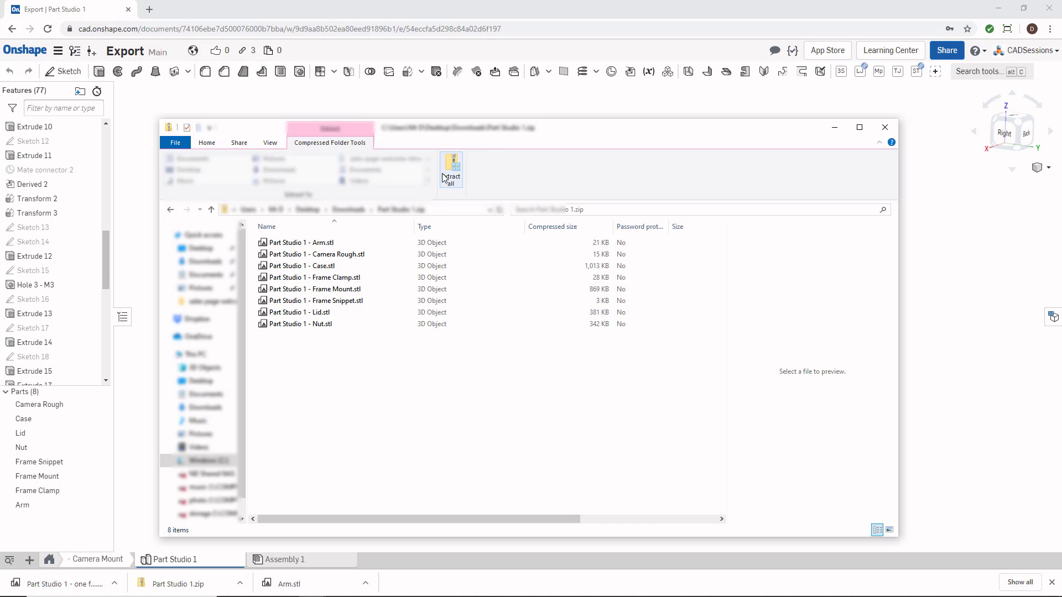
left_click(451, 171)
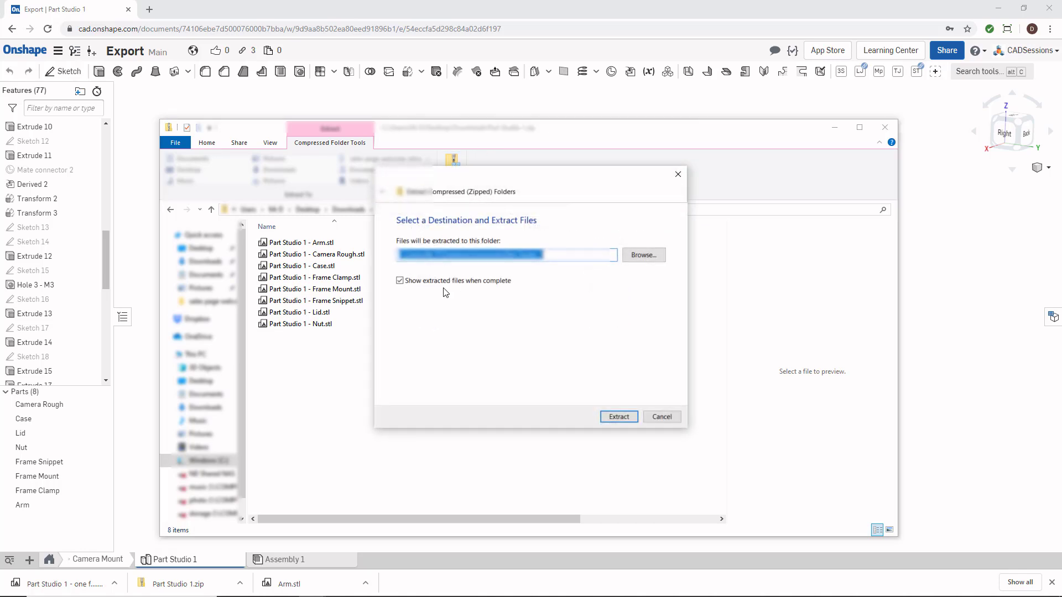
mouse_move(588, 413)
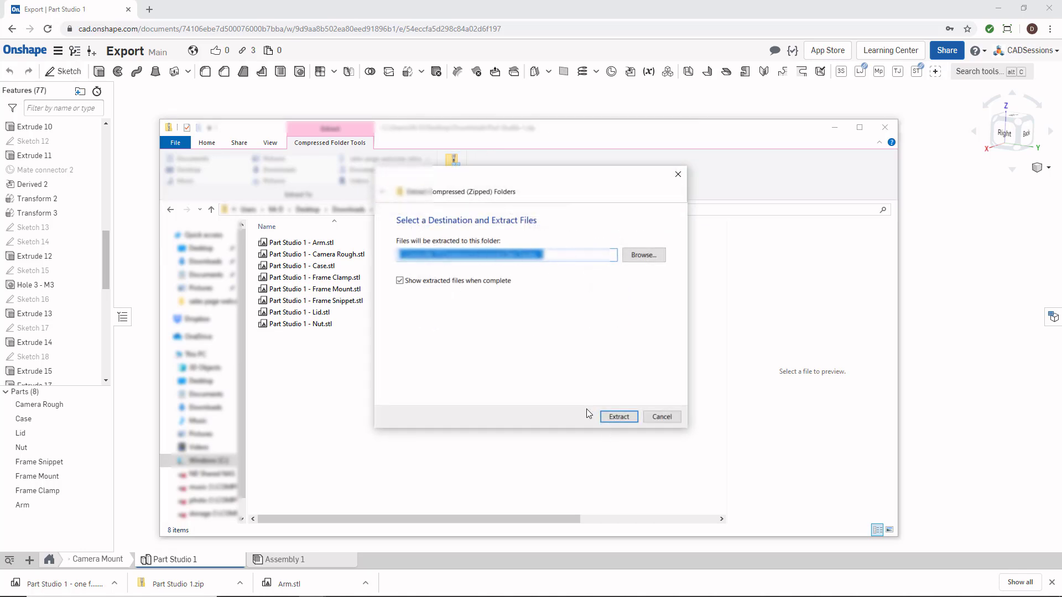
left_click(617, 416)
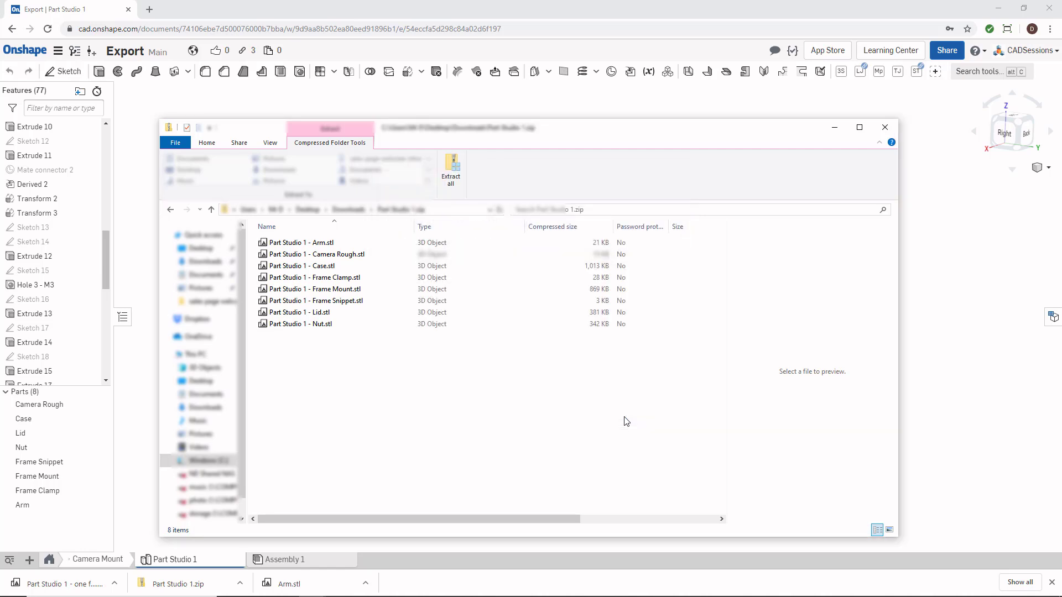
left_click(450, 169)
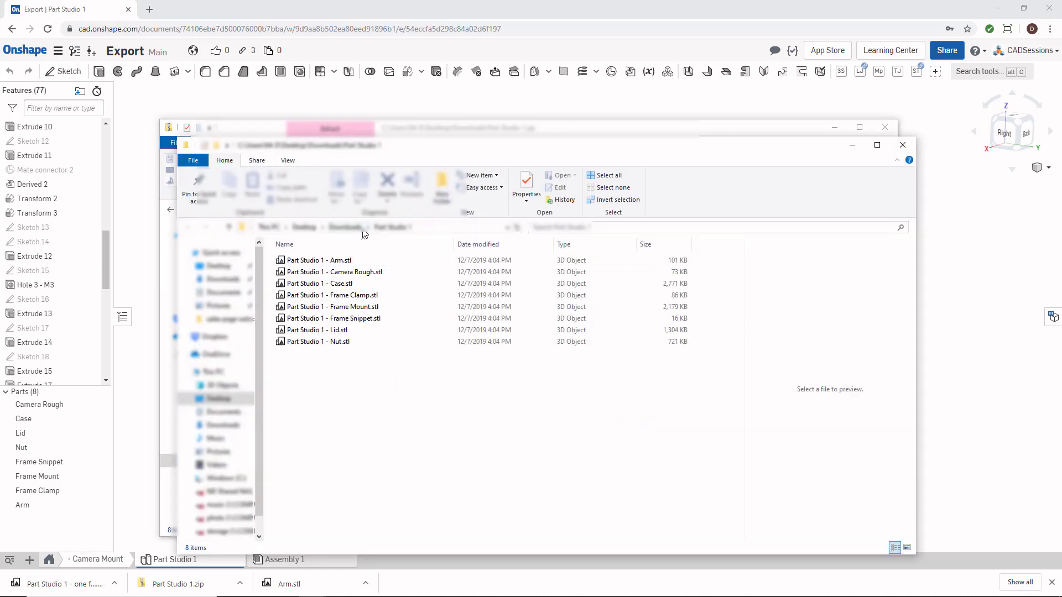